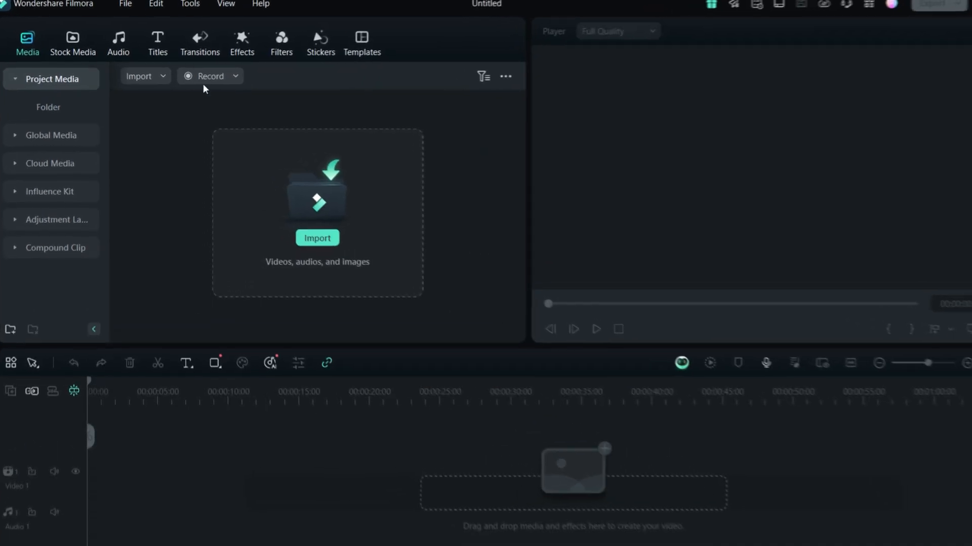
Import the DJI, Sony, Insta360, Obsbot and Screen Recording clips into project media
click(138, 76)
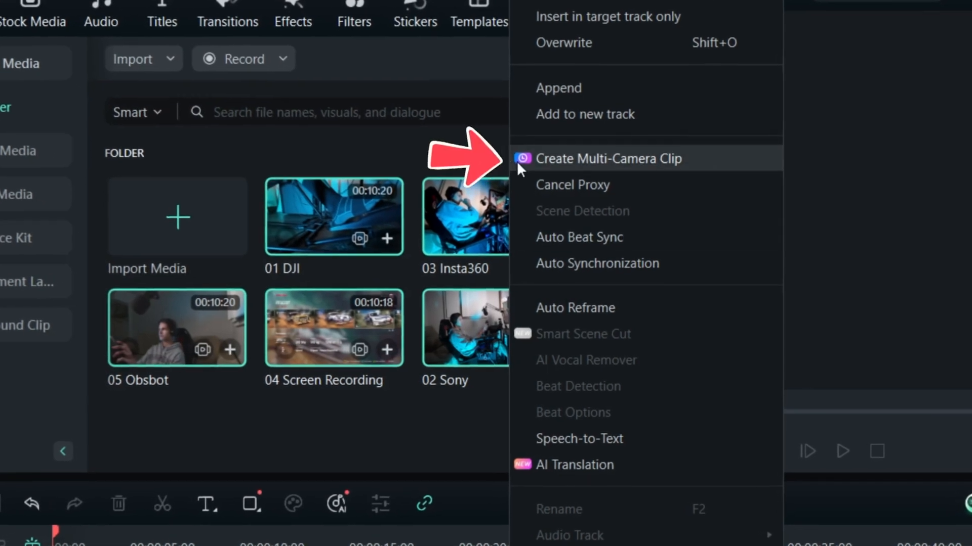
Name the multi-camera clip 'Gaming Setup', synced by Audio, with proxy files auto-created
click(608, 158)
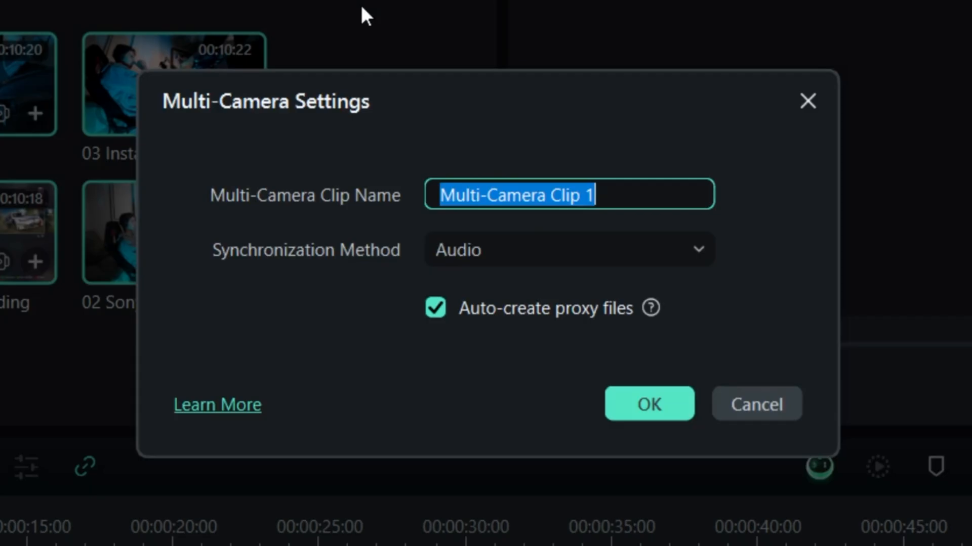
text(G)
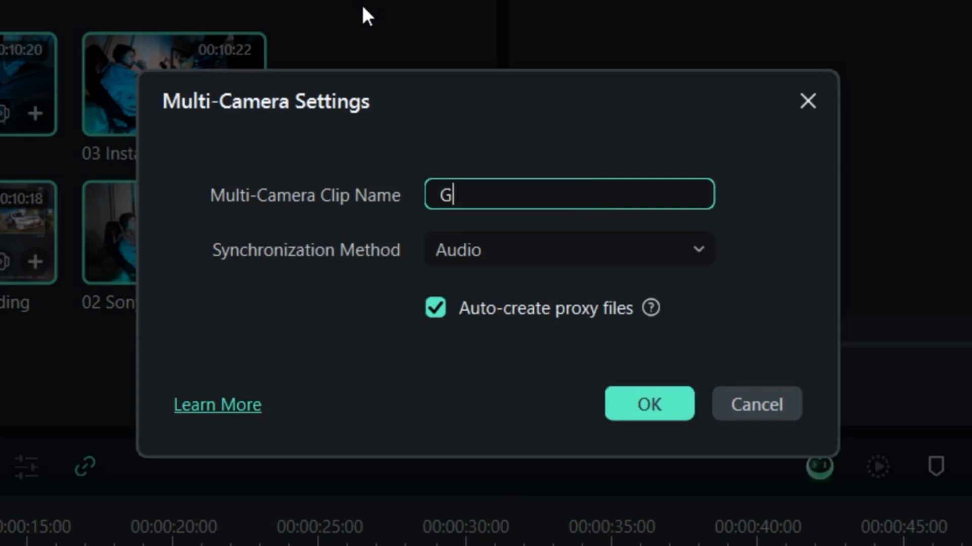
text(aming Setup)
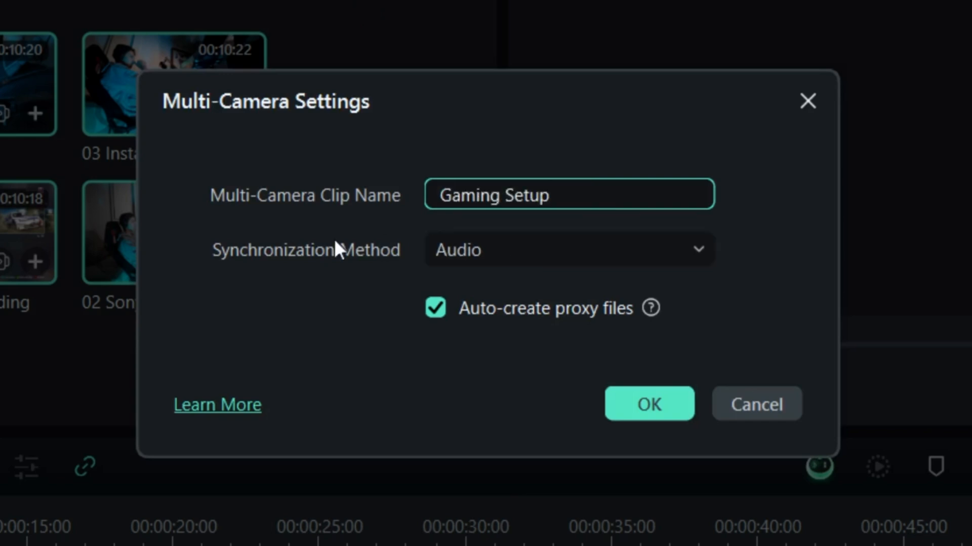
click(569, 250)
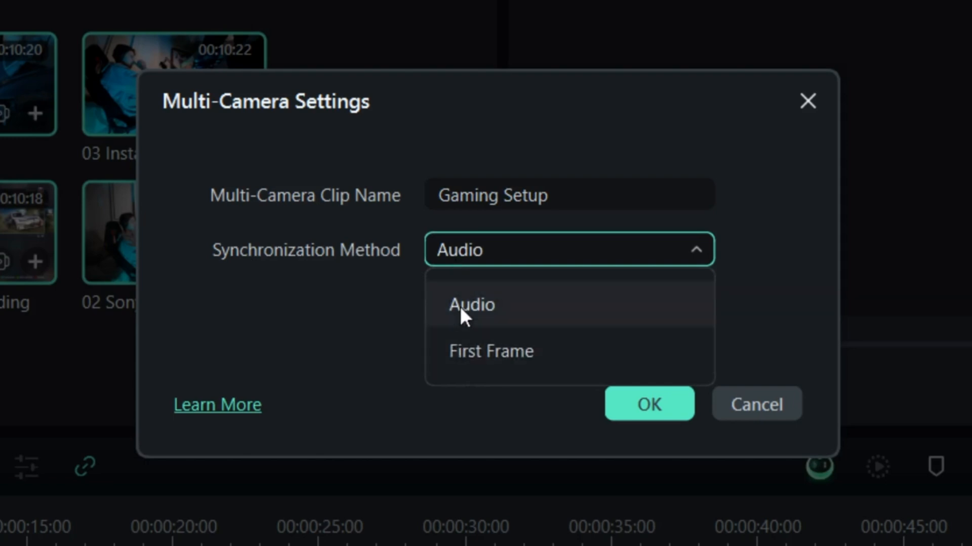
click(473, 305)
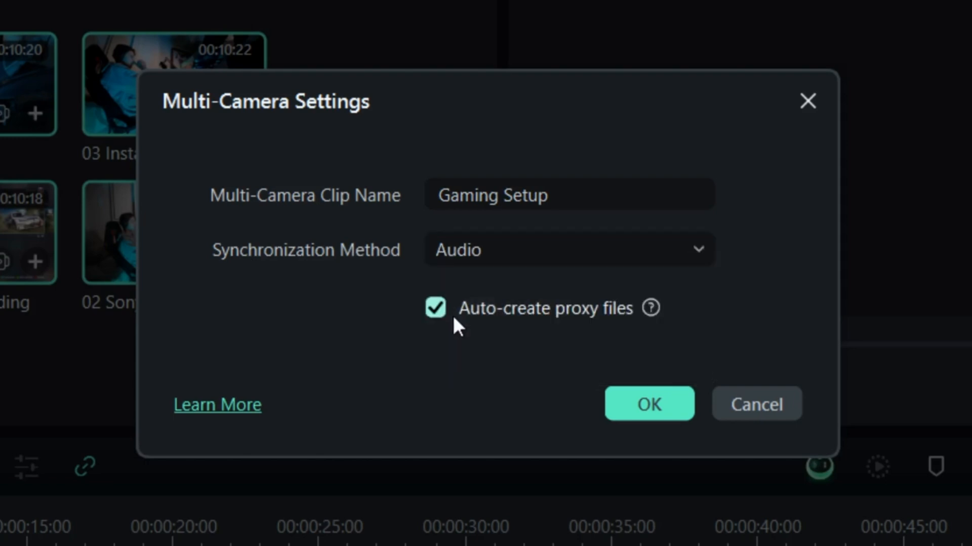
mouse_move(544, 316)
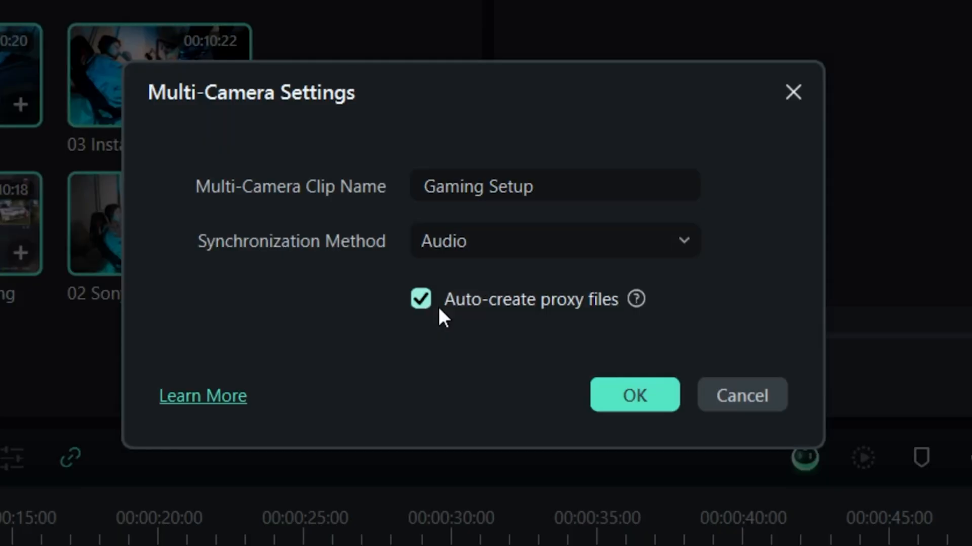
mouse_move(445, 309)
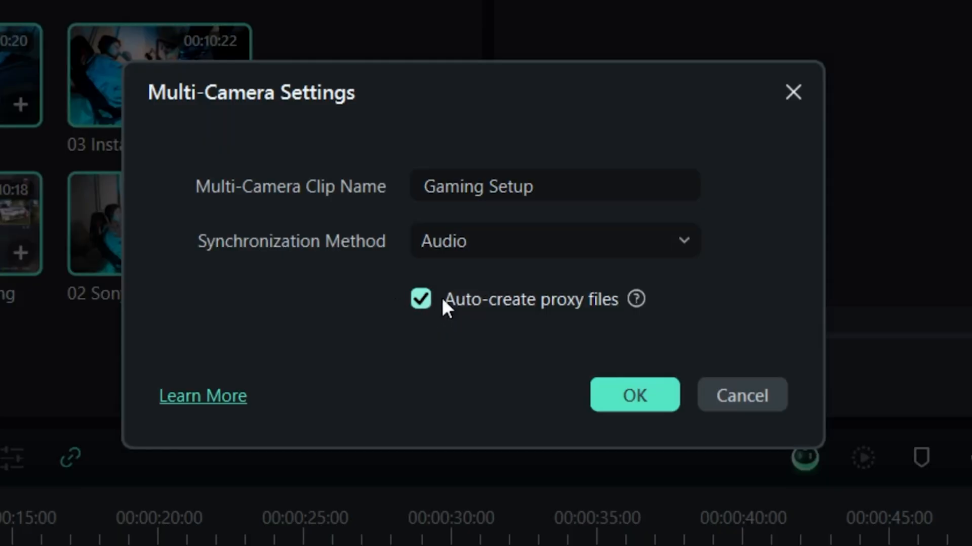
mouse_move(636, 299)
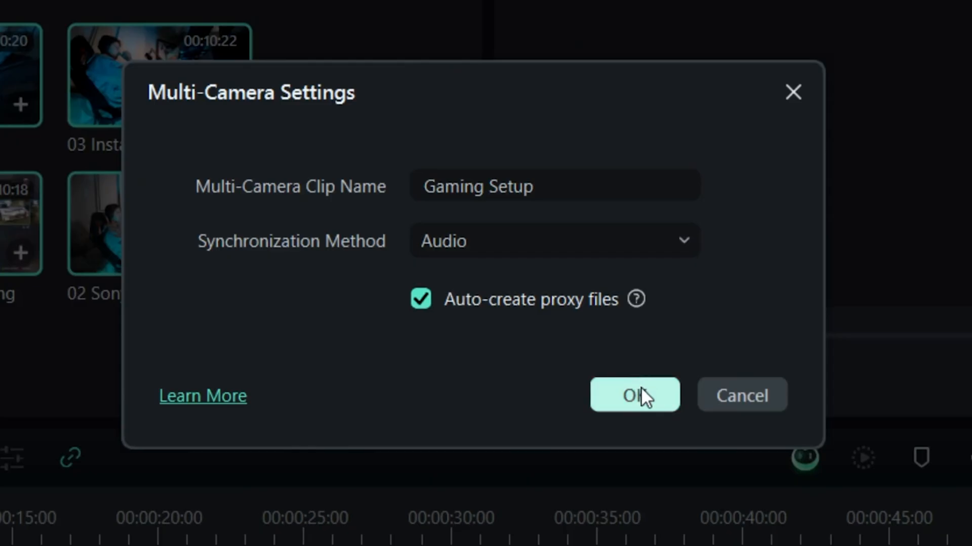
Confirm Multi-Camera Settings to create the Gaming Setup multi-camera clip
click(634, 395)
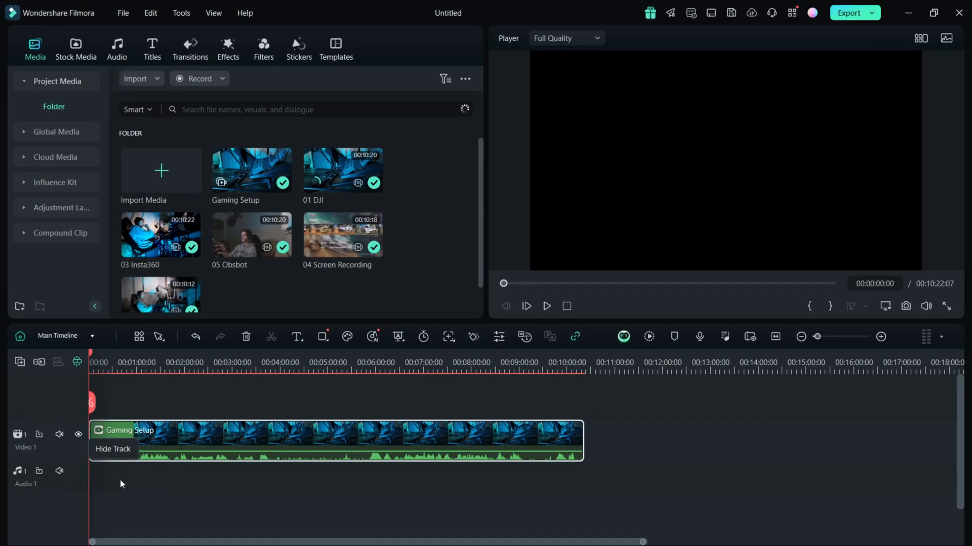
mouse_move(160, 484)
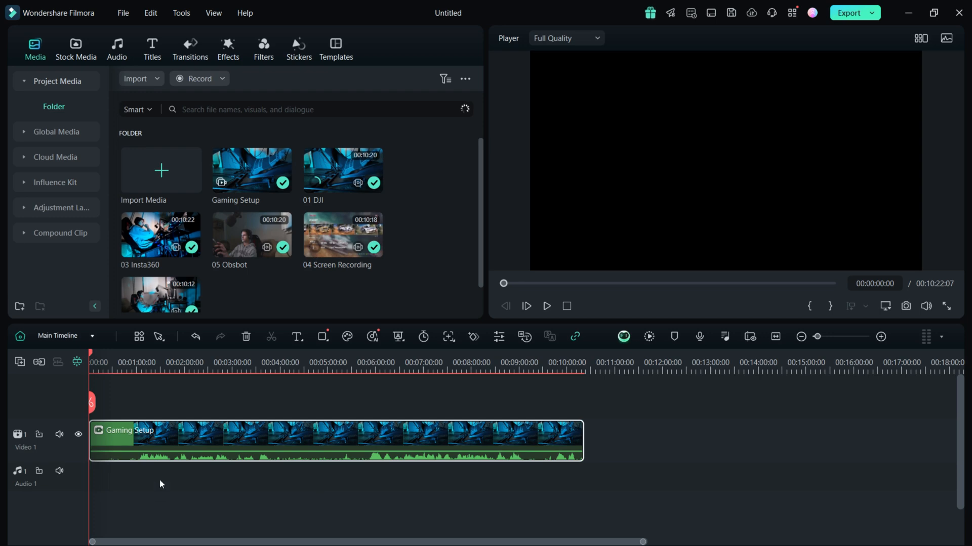
mouse_move(157, 471)
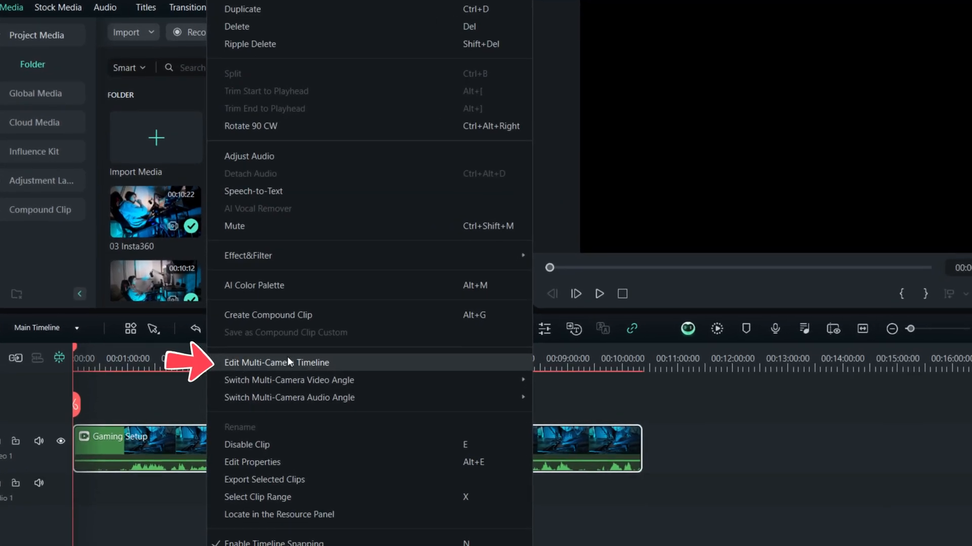
Inspect the synced camera tracks inside Gaming Setup, then switch back to Main Timeline
click(276, 362)
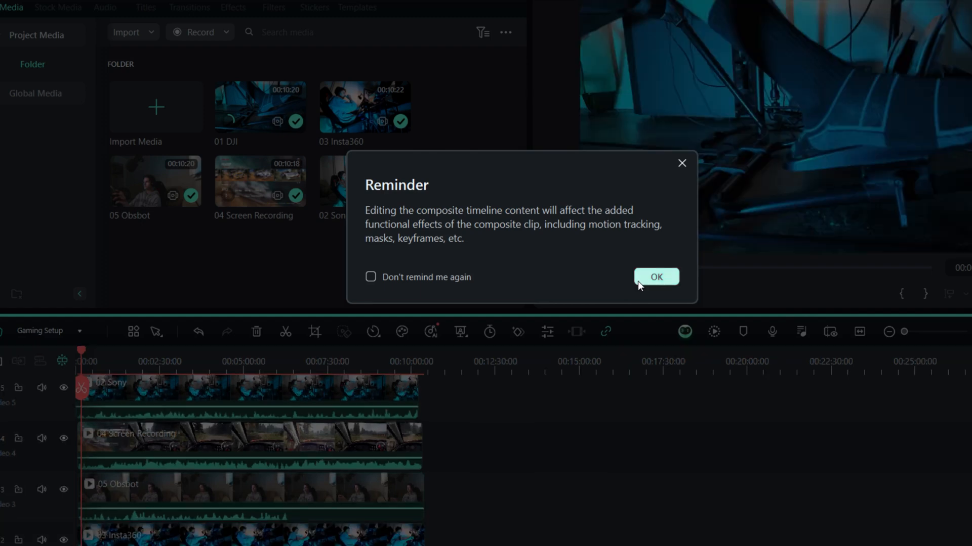
click(656, 276)
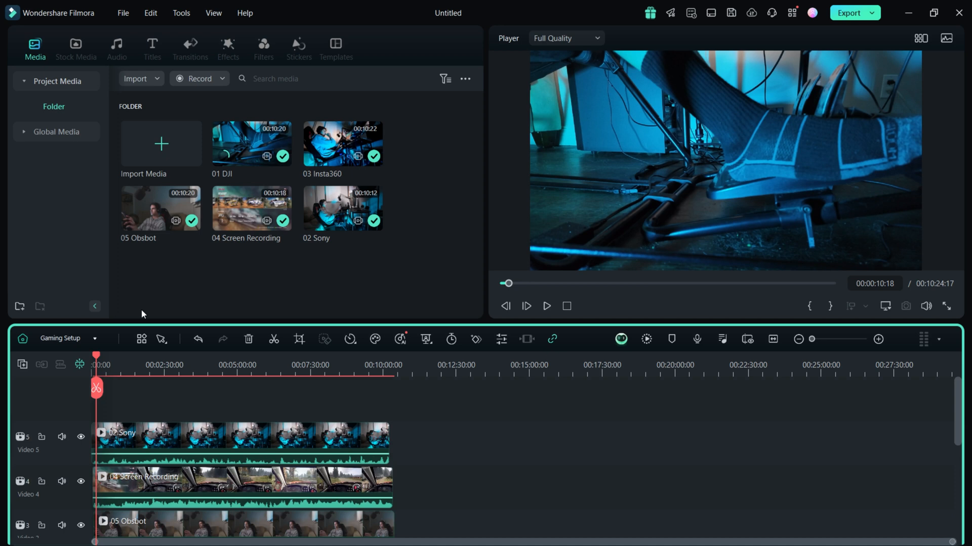
click(94, 339)
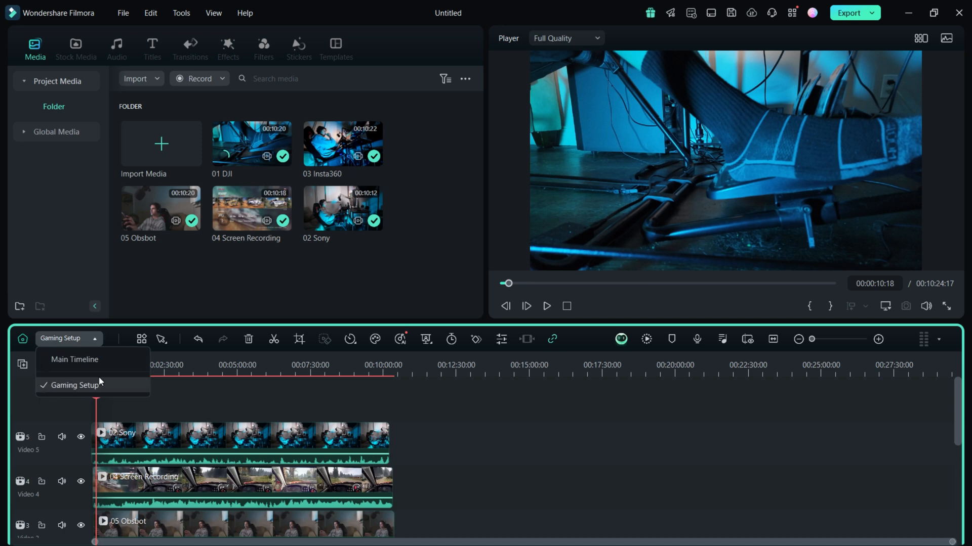
click(73, 359)
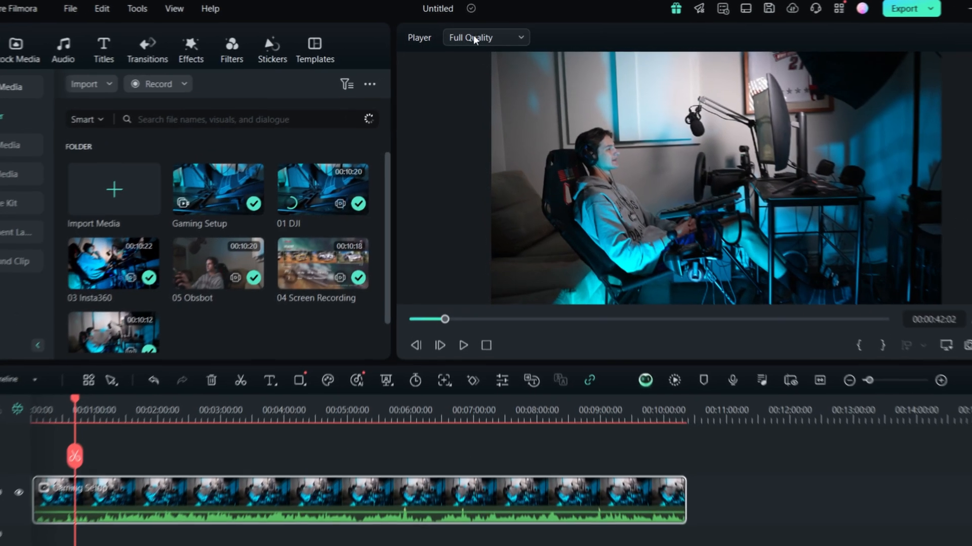
Set the player preview quality to 1/4 Quality
click(485, 37)
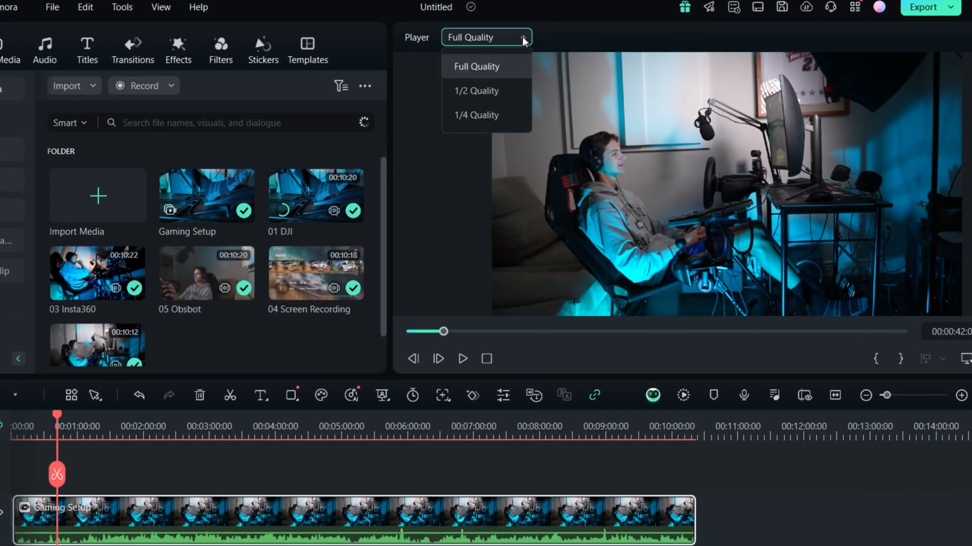
mouse_move(475, 115)
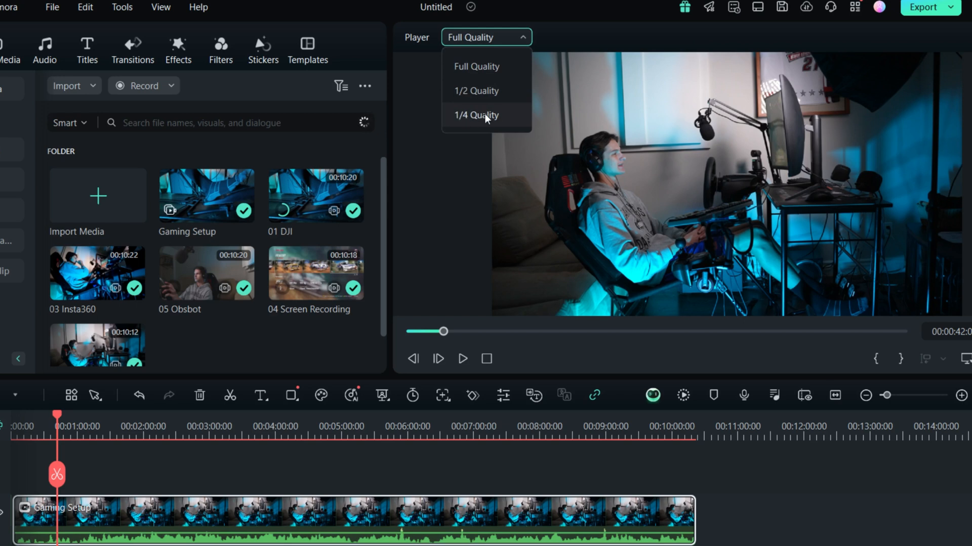
click(475, 115)
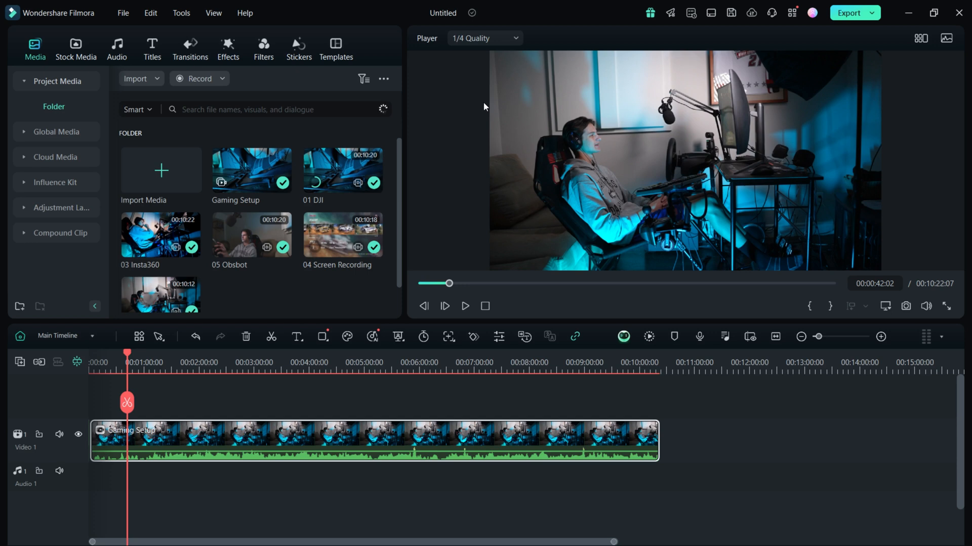
mouse_move(910, 68)
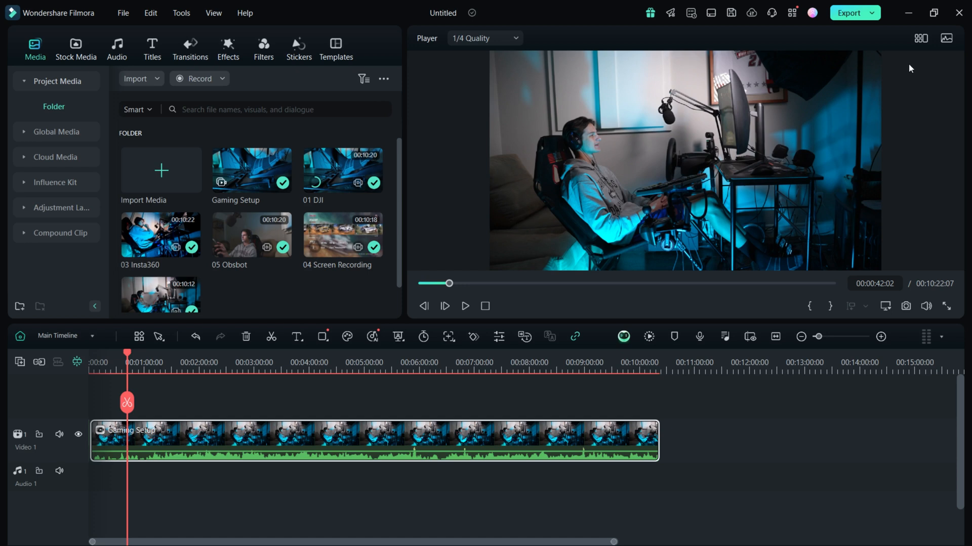
mouse_move(935, 55)
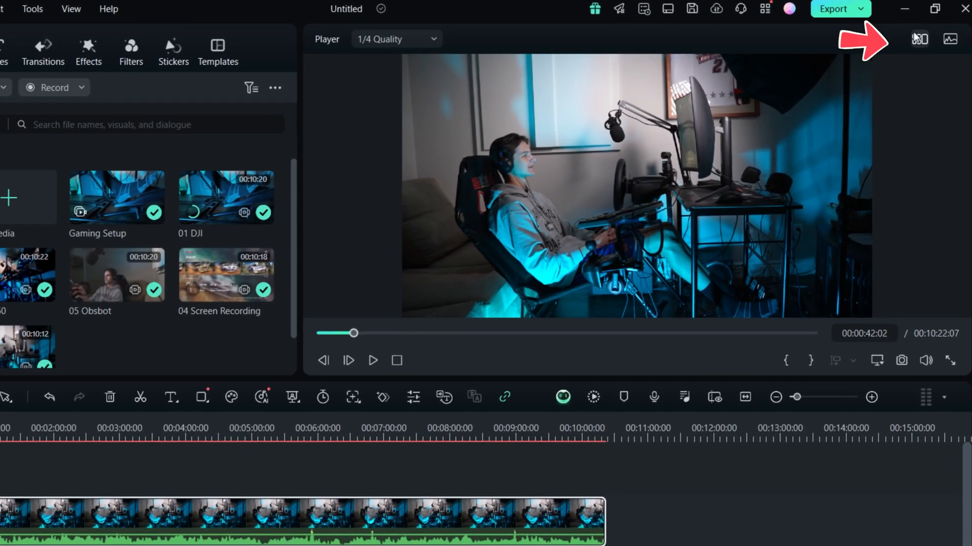
Show all five camera angles and choose Video 4 as the multi-camera audio source
click(919, 39)
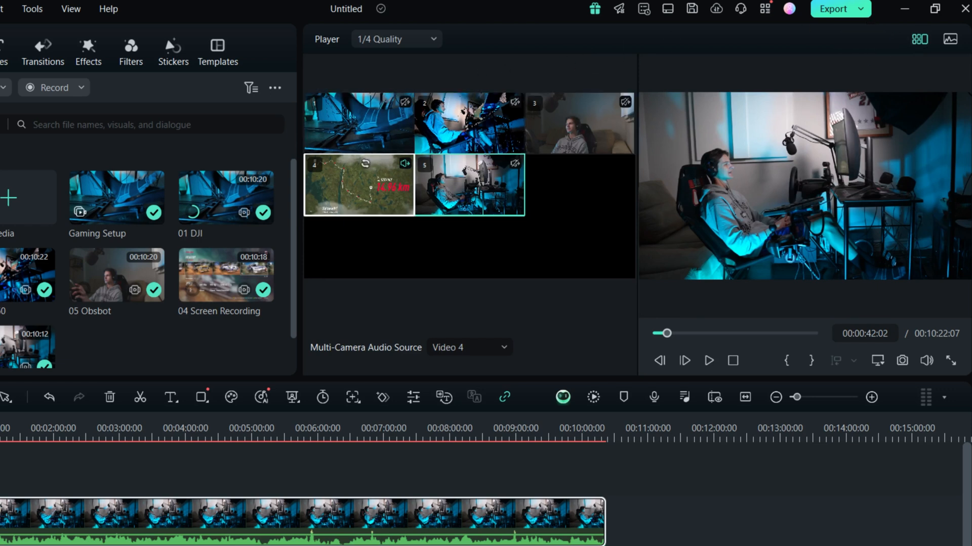
click(469, 184)
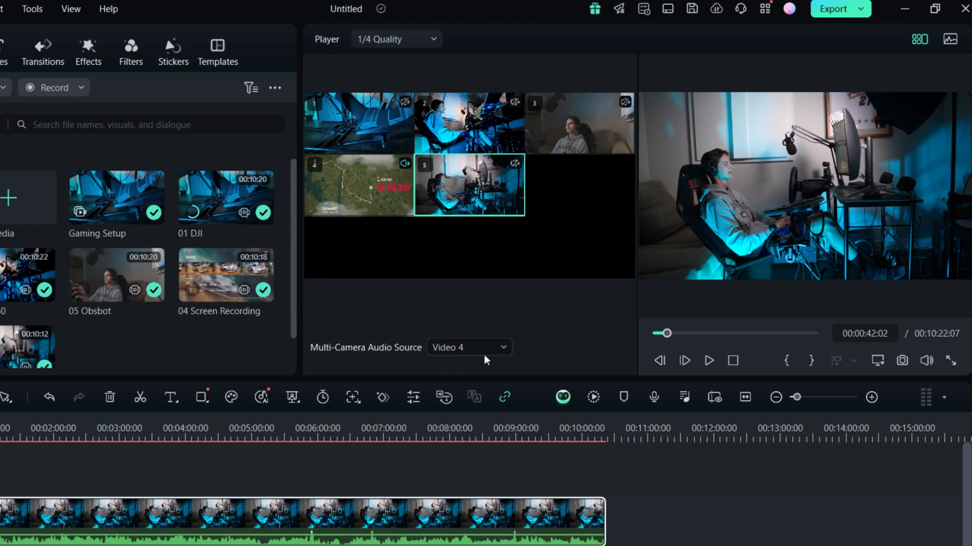
click(469, 347)
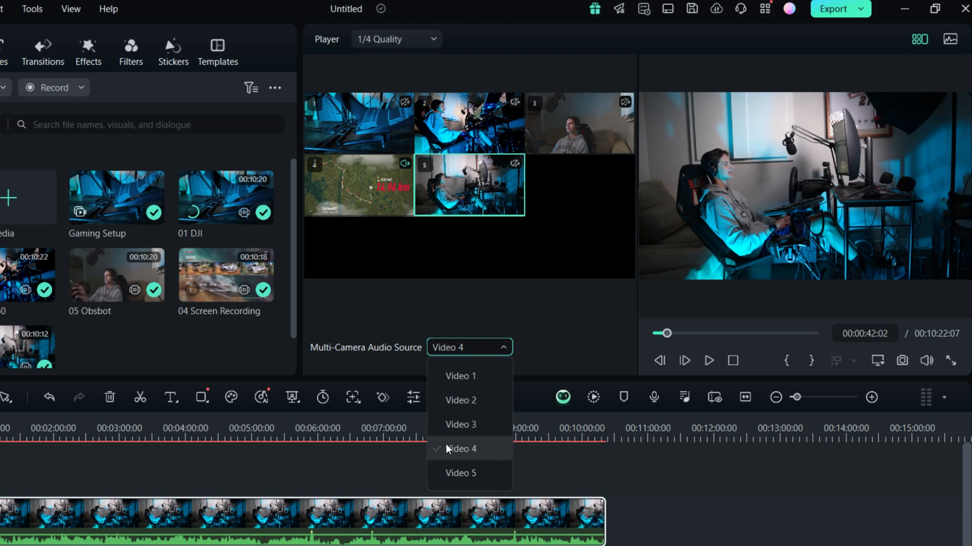
mouse_move(461, 452)
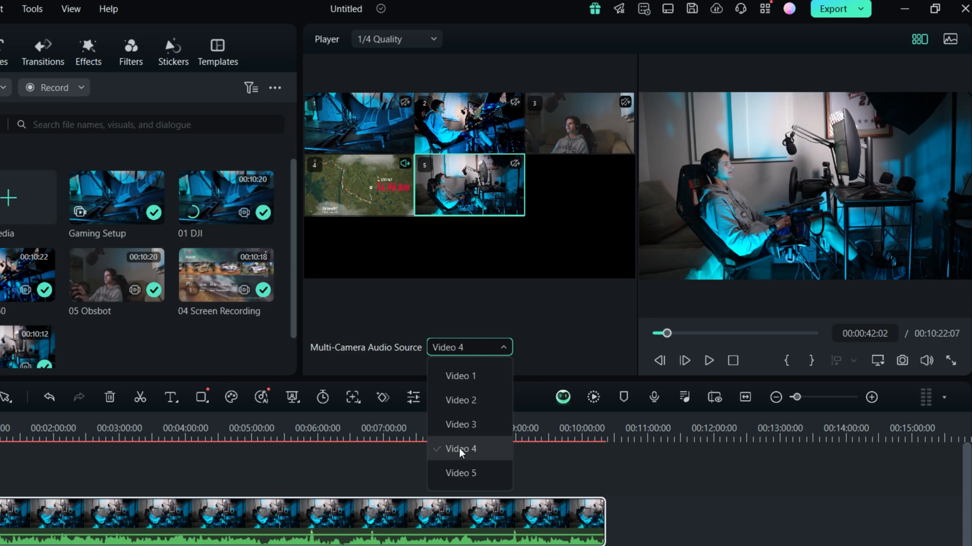
click(460, 449)
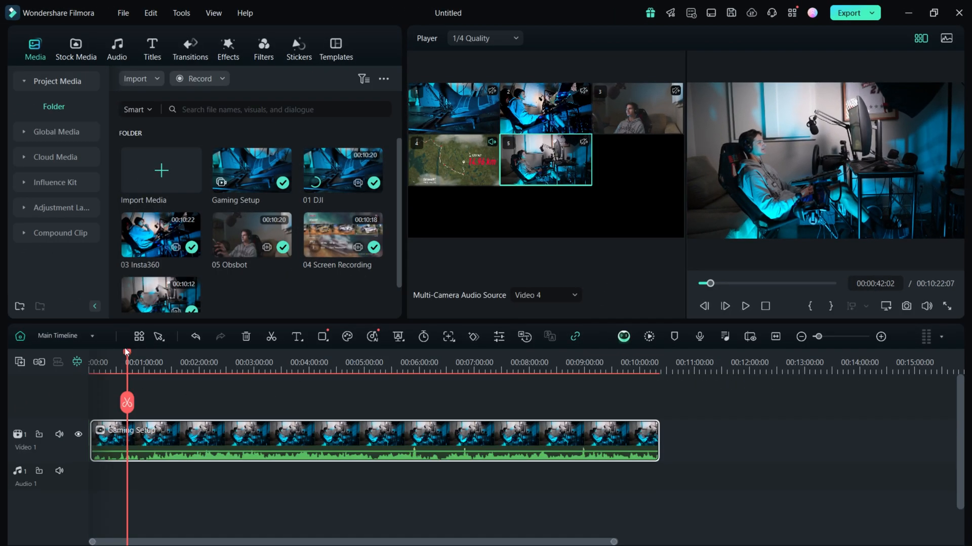
Play the footage and switch camera angles live to cut Gaming Setup into sections
click(744, 307)
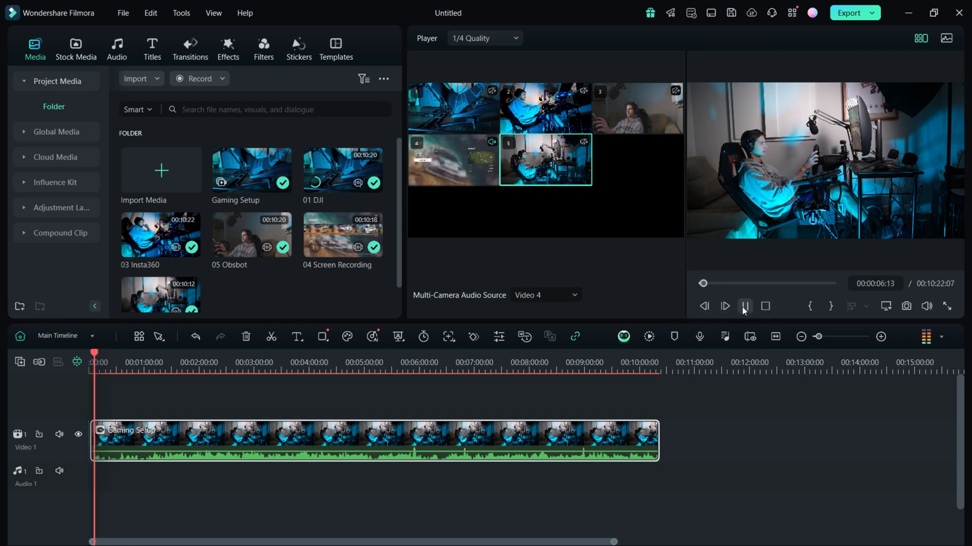
click(744, 306)
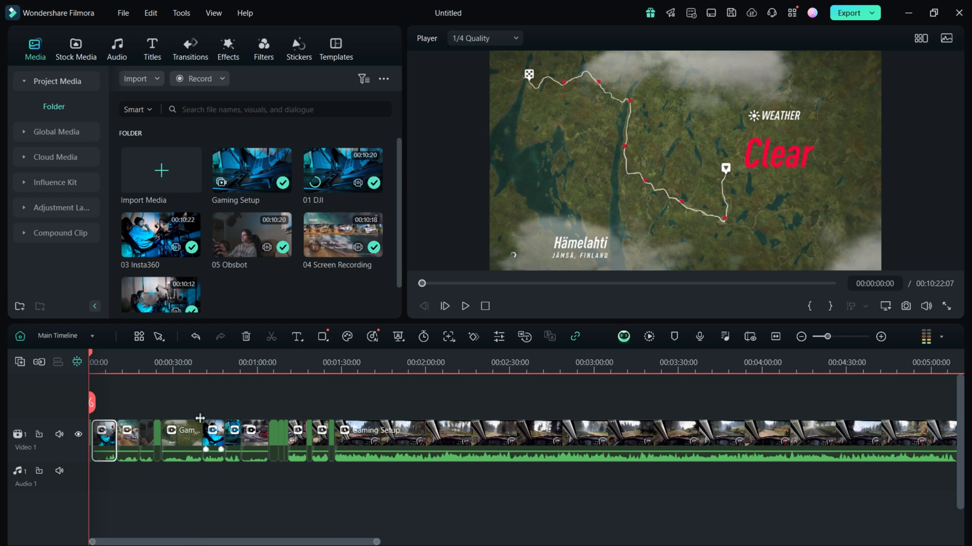
Enter the multi-camera clip's timeline and open Crop and Zoom for 02 Sony
right_click(104, 440)
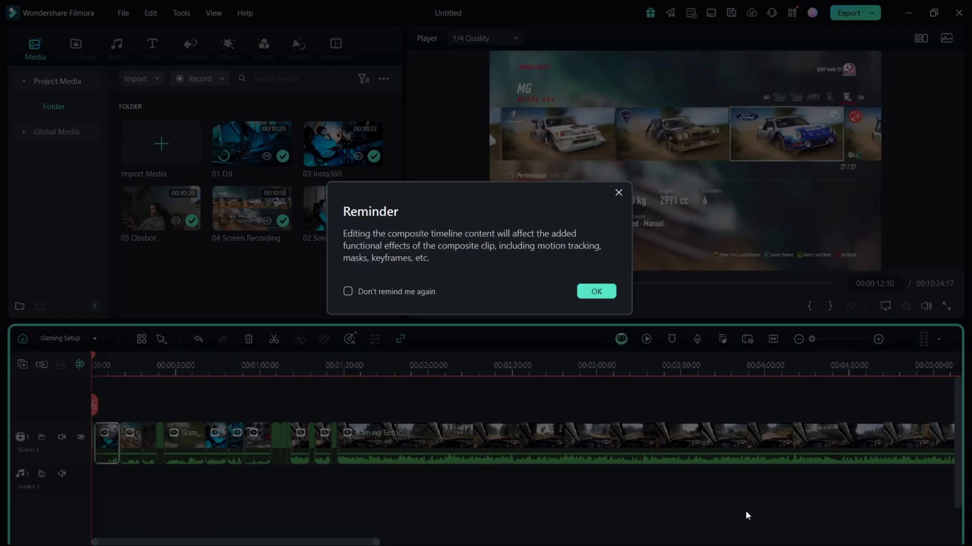
click(595, 292)
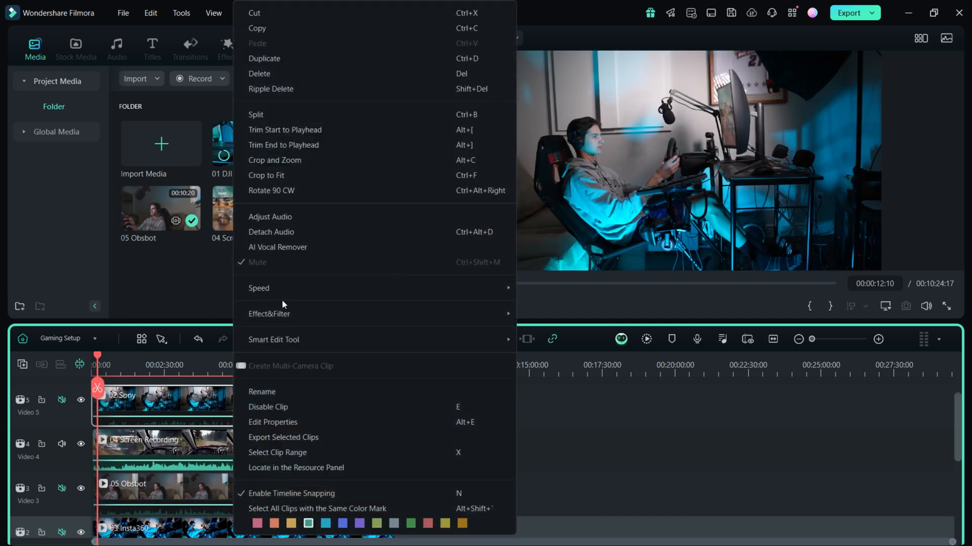
mouse_move(315, 179)
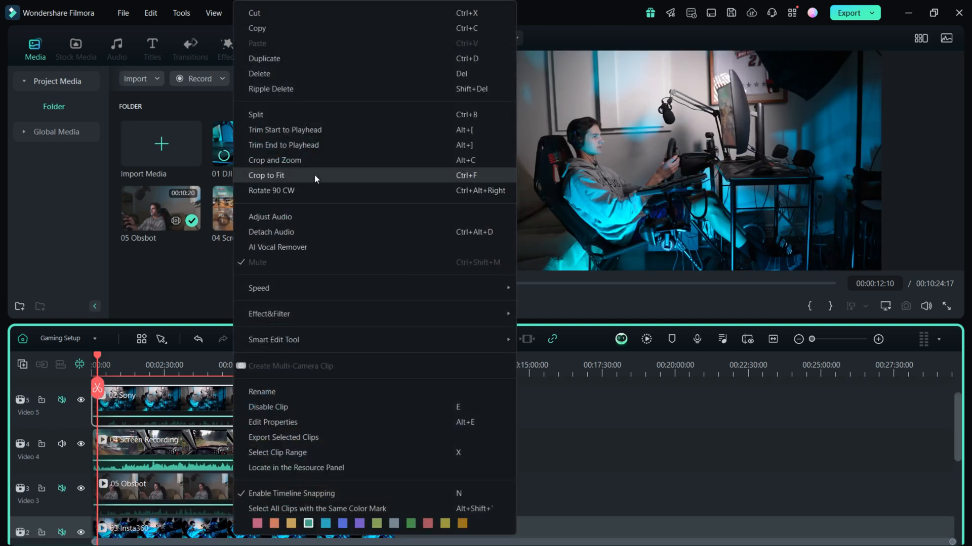
click(275, 160)
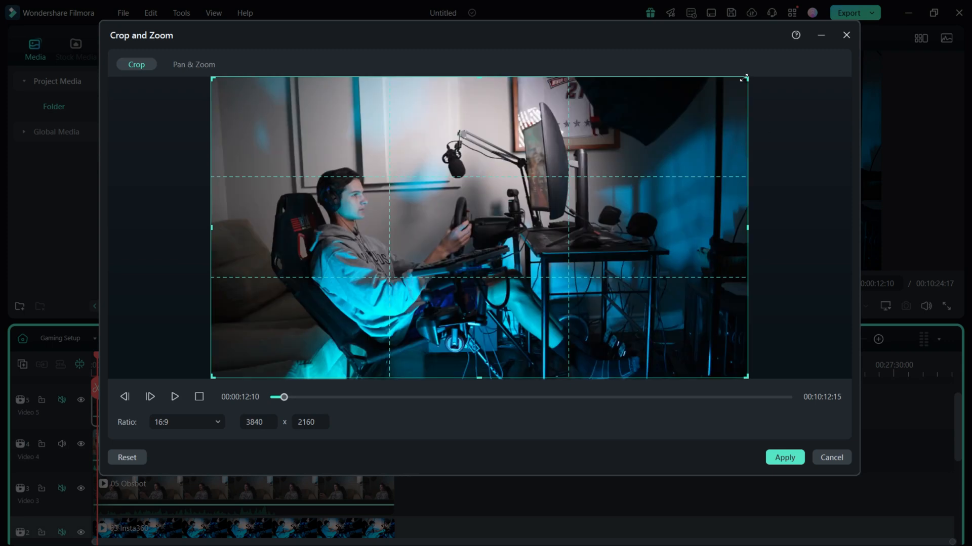
Tighten the 16:9 crop to about 3031x1705 around the driver and desk, and apply
drag(745, 78, 729, 86)
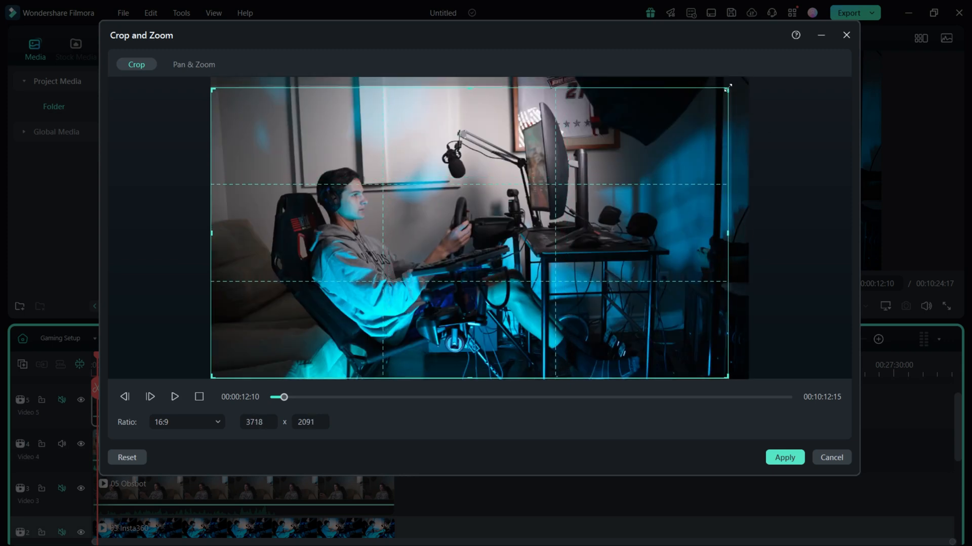
drag(728, 89, 685, 115)
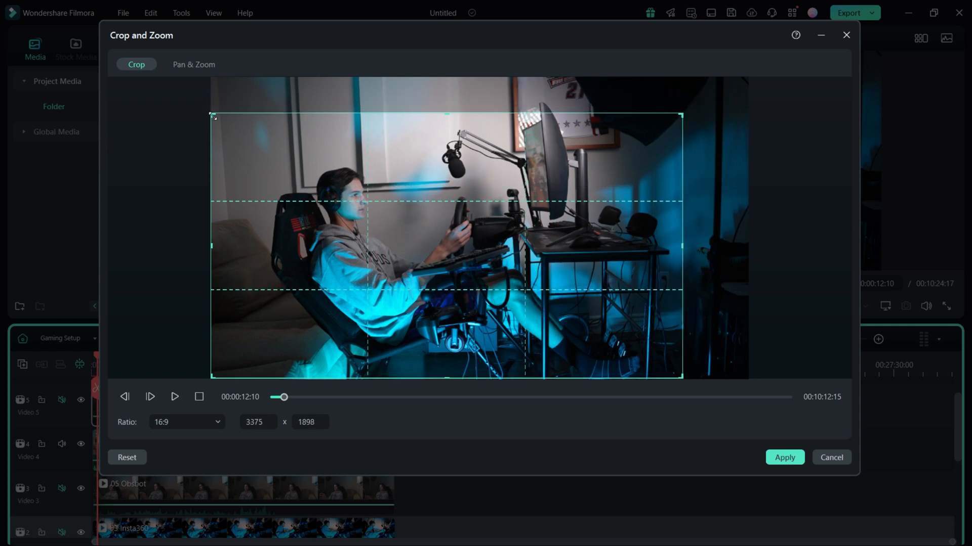
drag(212, 117, 244, 133)
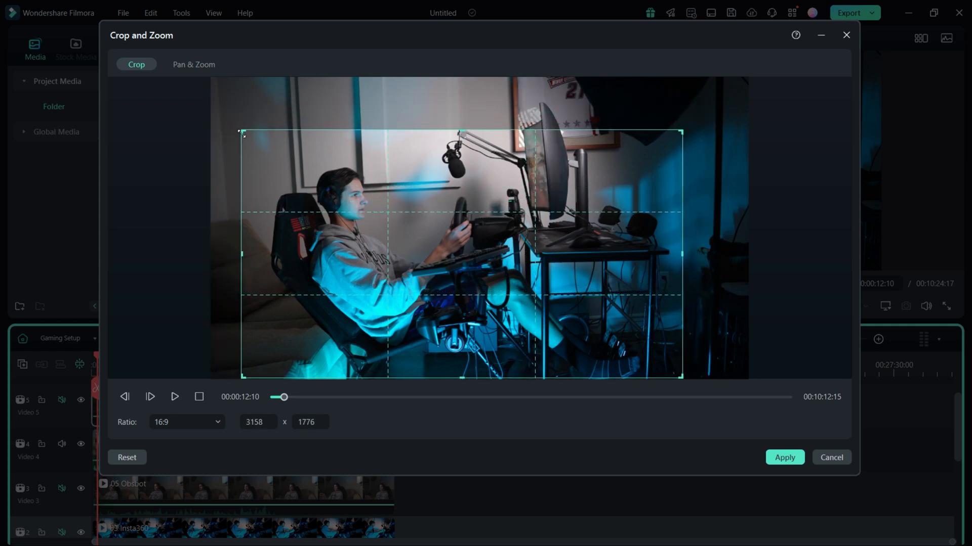
drag(242, 134, 228, 125)
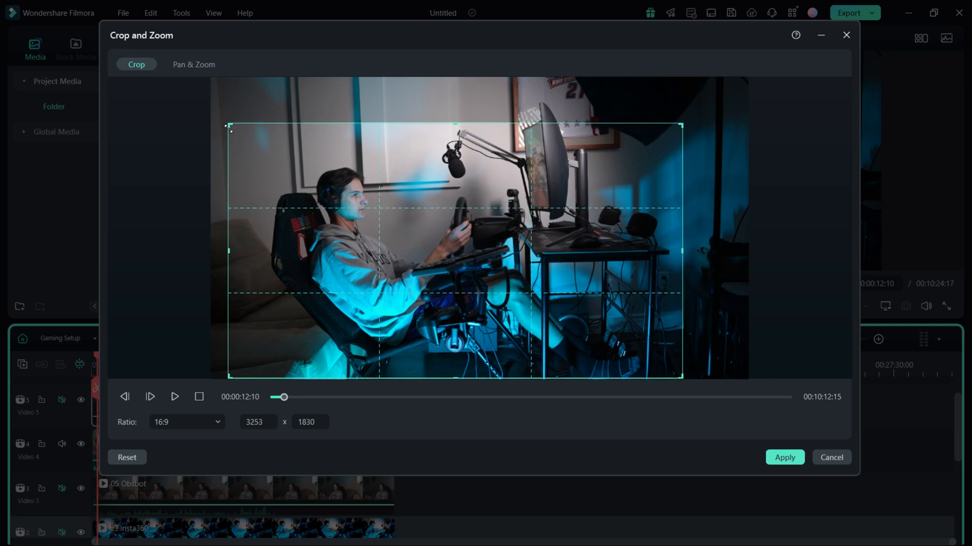
mouse_move(430, 227)
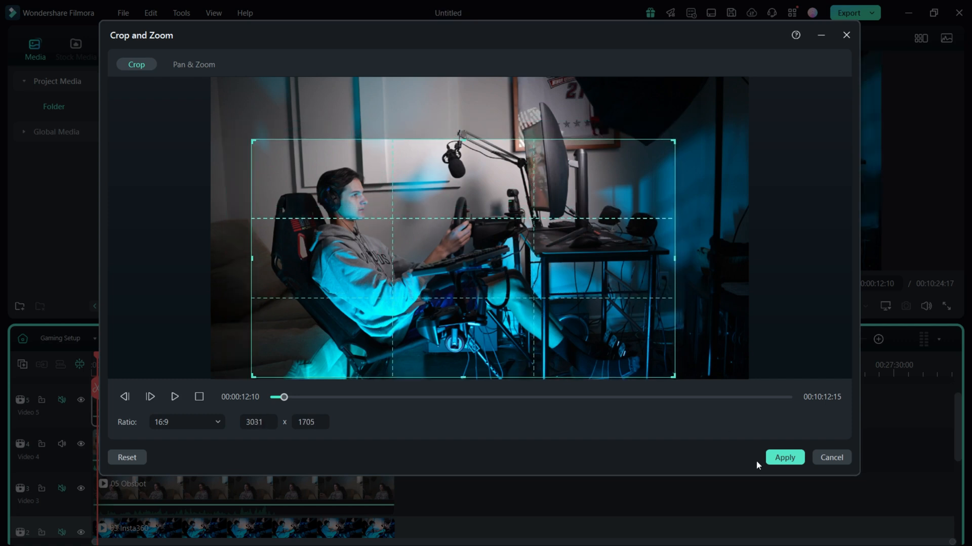
click(783, 457)
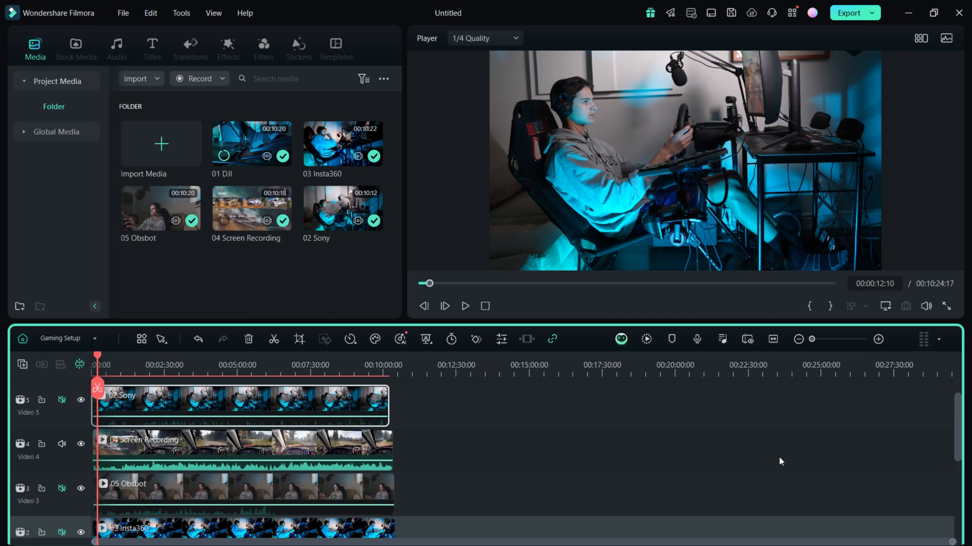
mouse_move(418, 441)
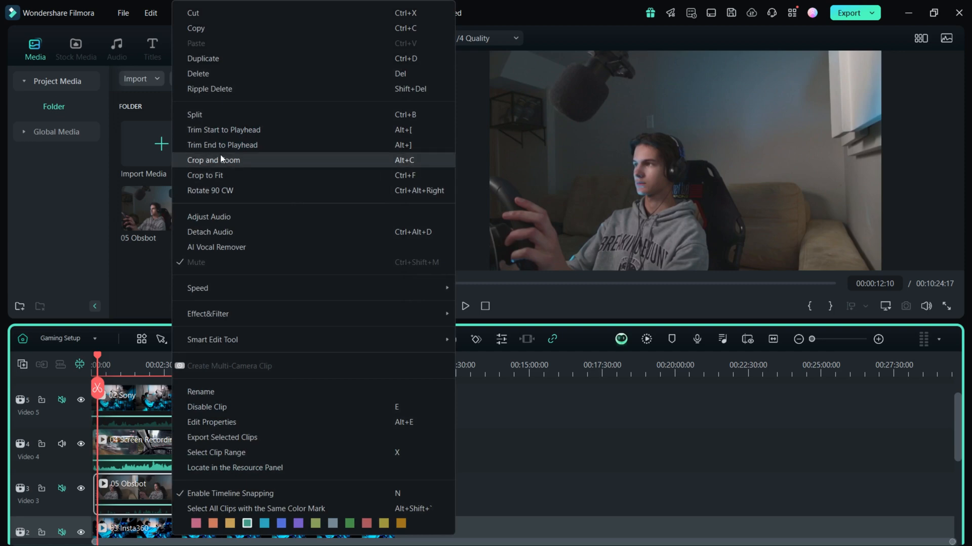
Open Crop and Zoom for the 05 Obsbot clip
click(213, 159)
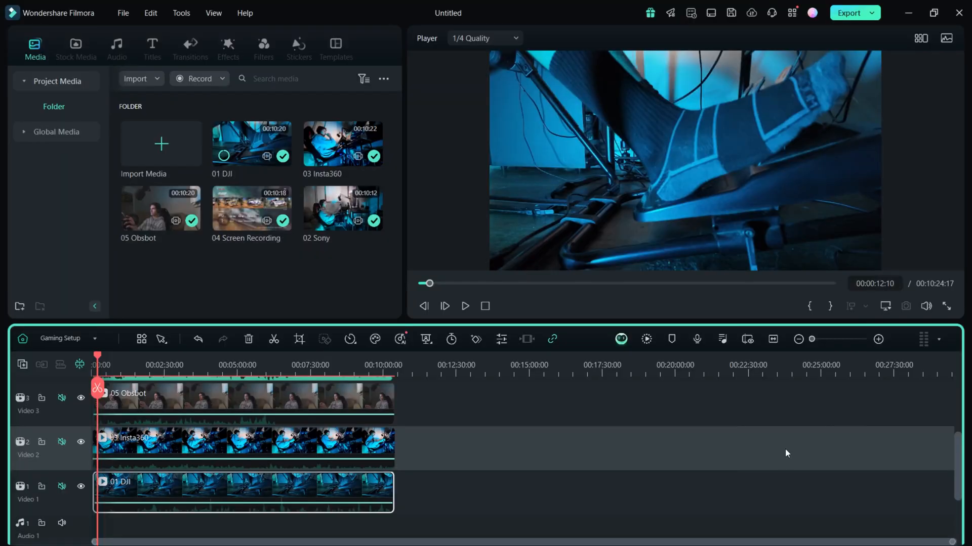
mouse_move(400, 339)
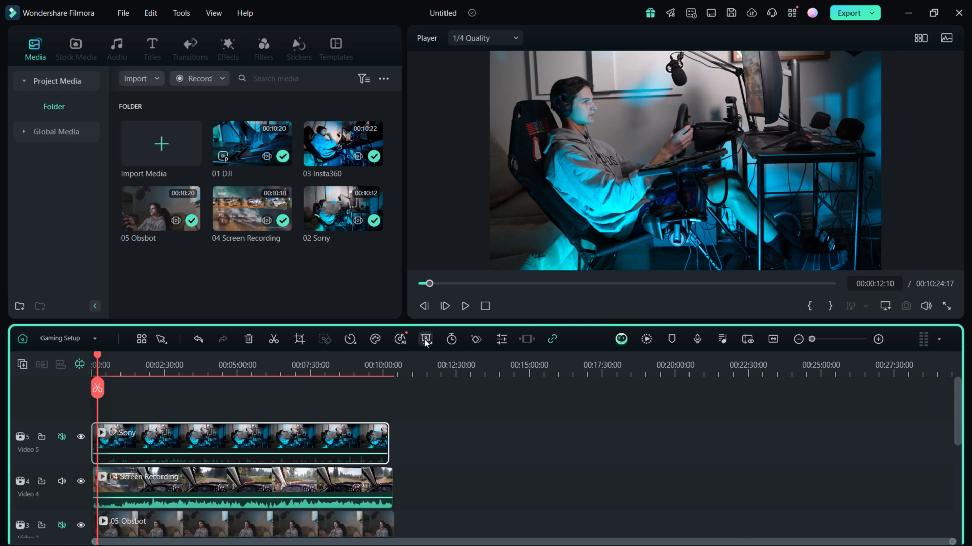
mouse_move(375, 339)
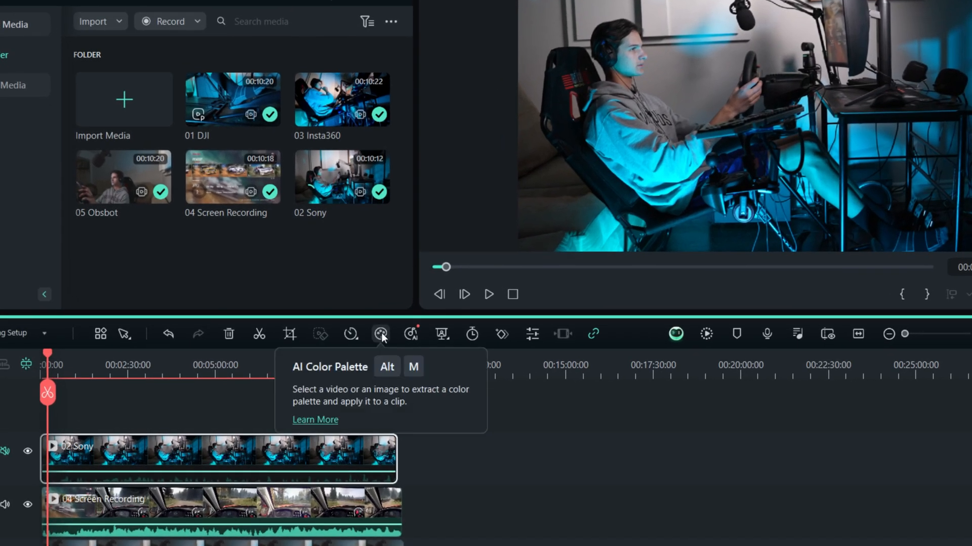
Generate a saved AI colour palette from a reference frame of the 02 Sony footage
click(381, 334)
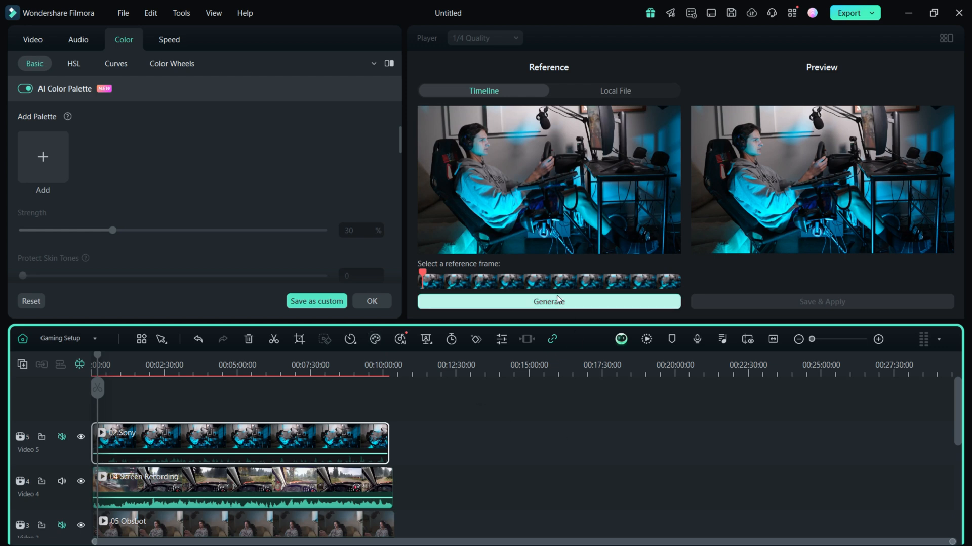
click(547, 301)
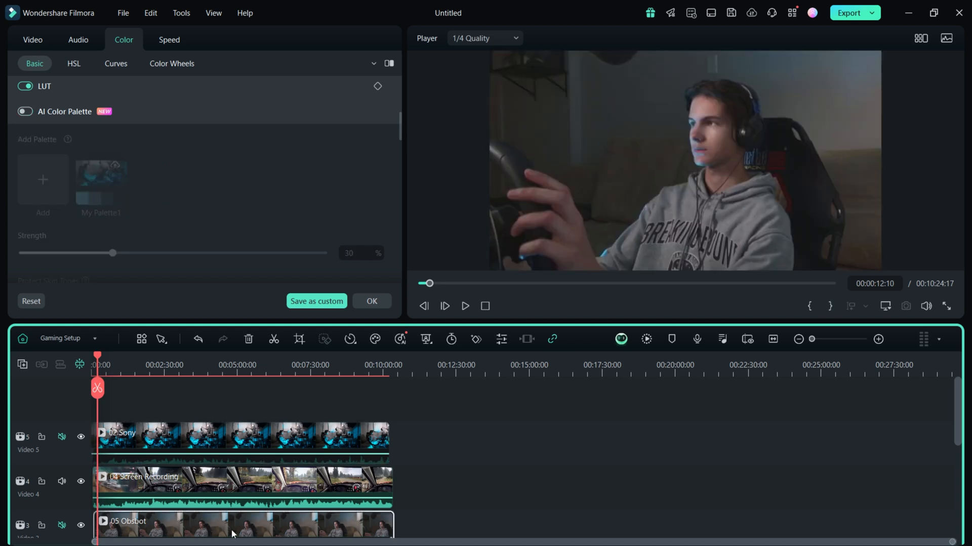
Apply My Palette1 to the 05 Obsbot clip and settle its strength around 25%
click(25, 111)
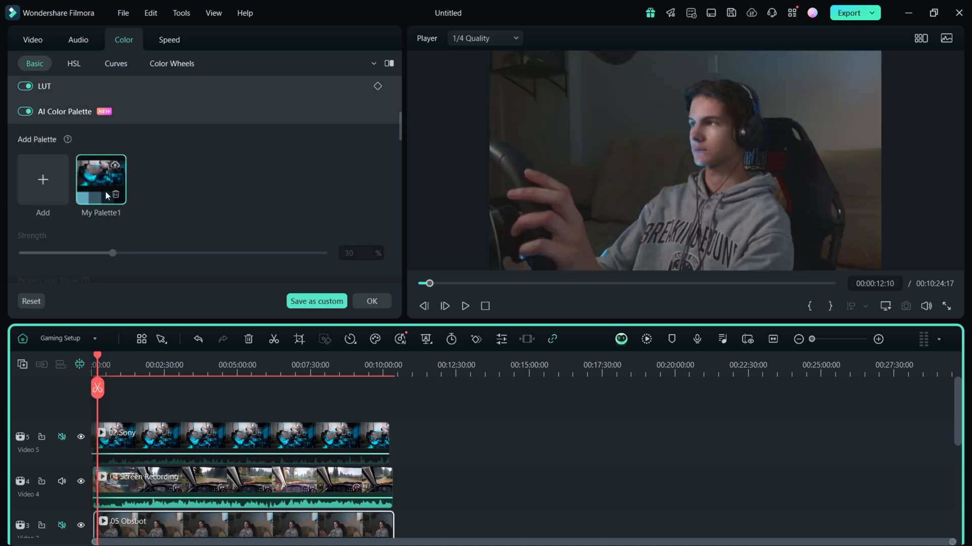
click(100, 179)
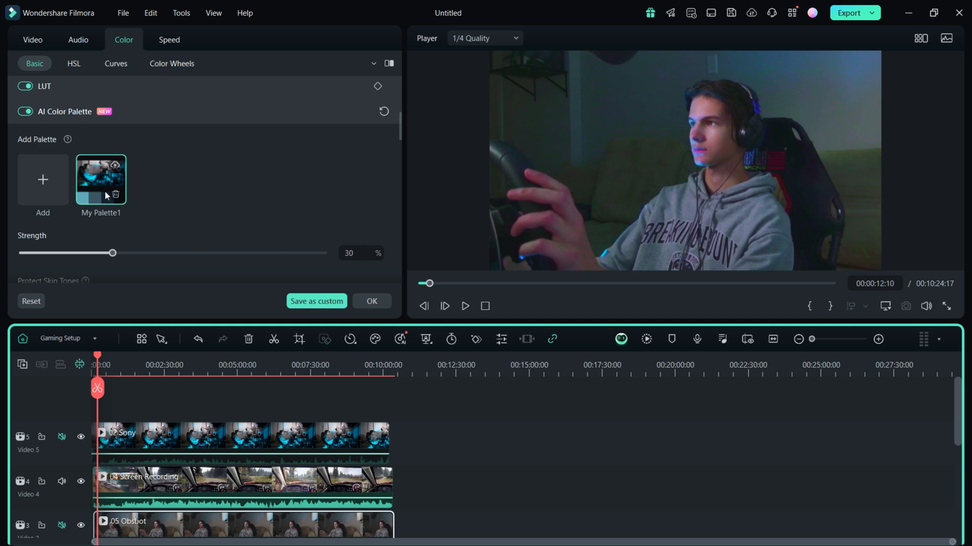
mouse_move(455, 472)
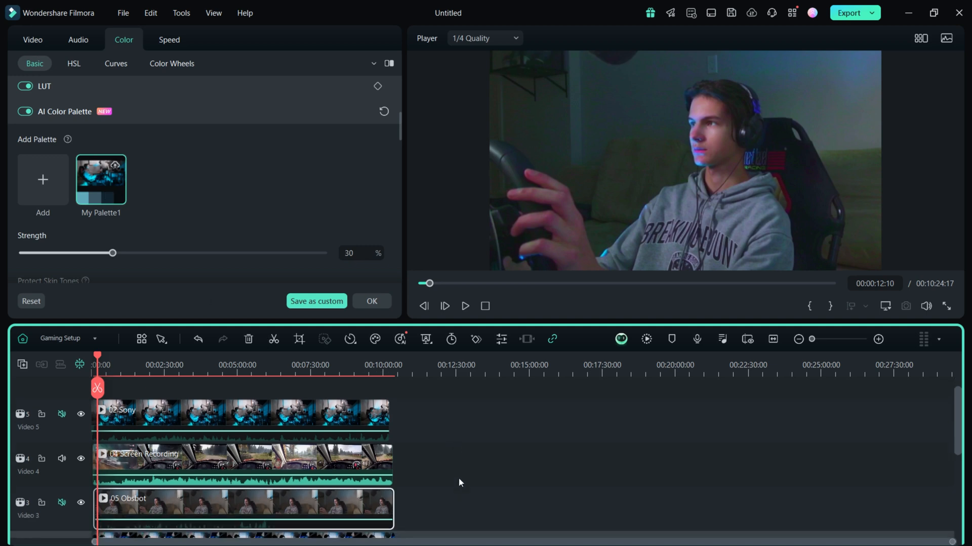
drag(112, 253, 323, 253)
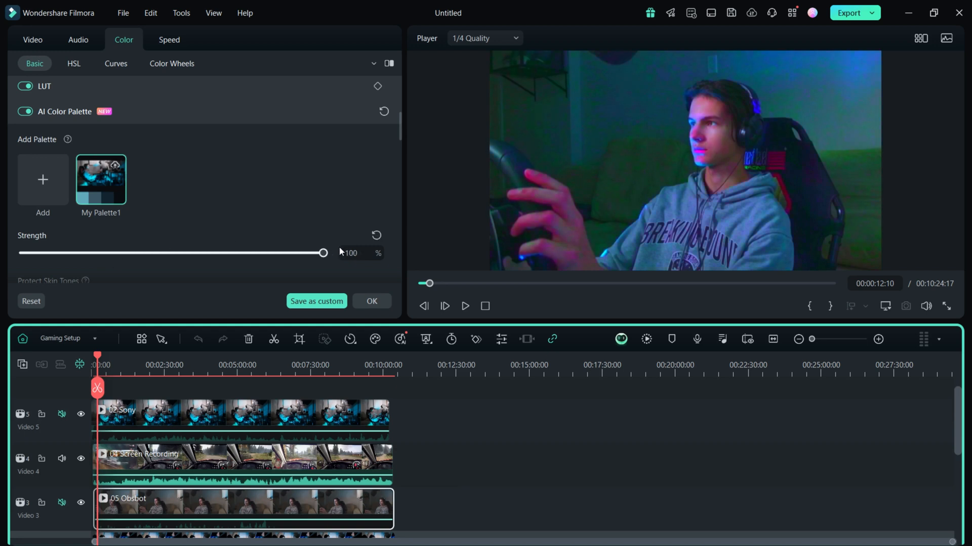
drag(322, 253, 22, 253)
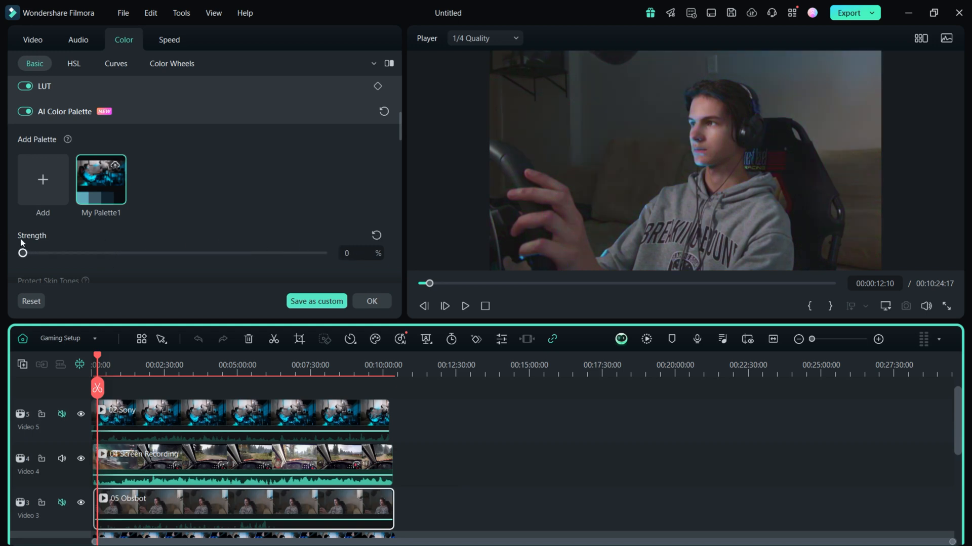
drag(22, 253, 79, 253)
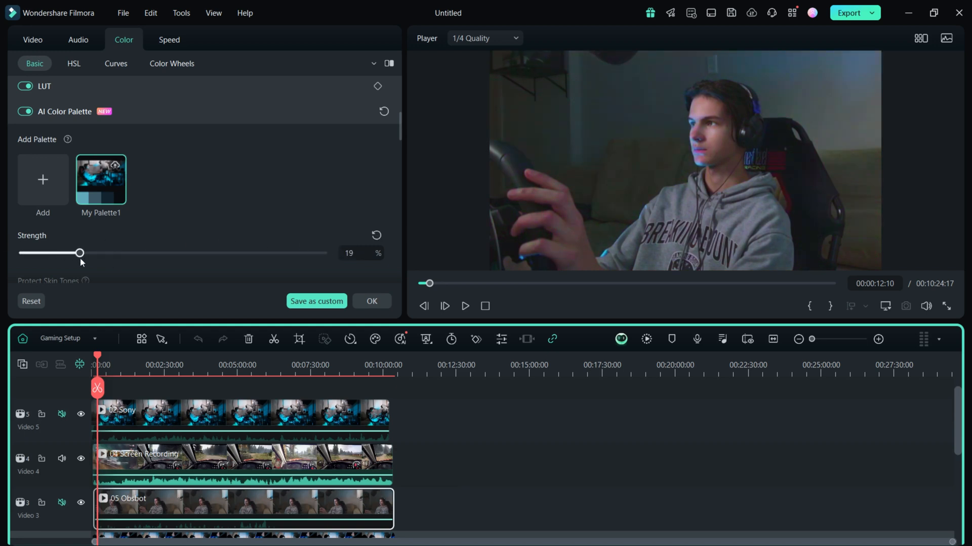
drag(79, 253, 100, 253)
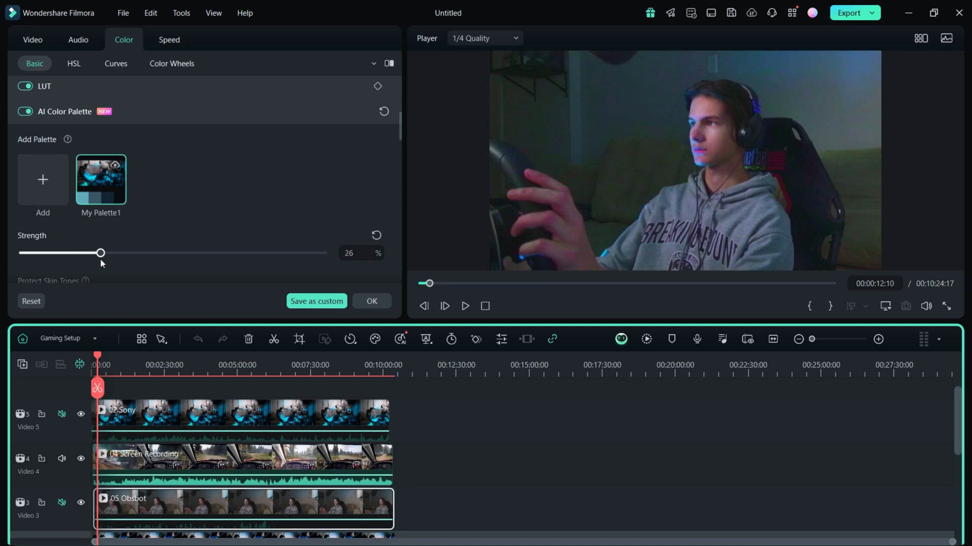
drag(101, 253, 97, 253)
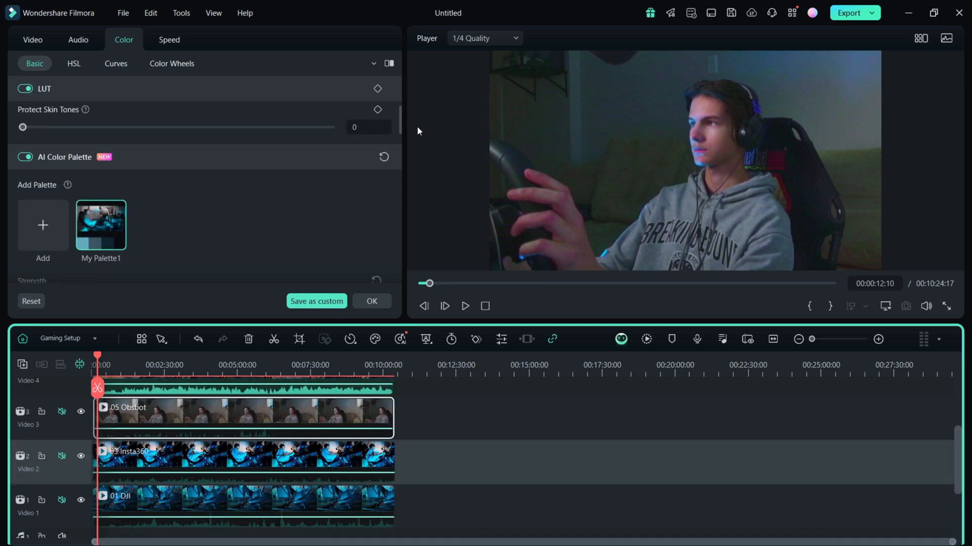
Set the 05 Obsbot clip's contrast to 68, highlight to 12 and brightness to -6
scroll(down, 3)
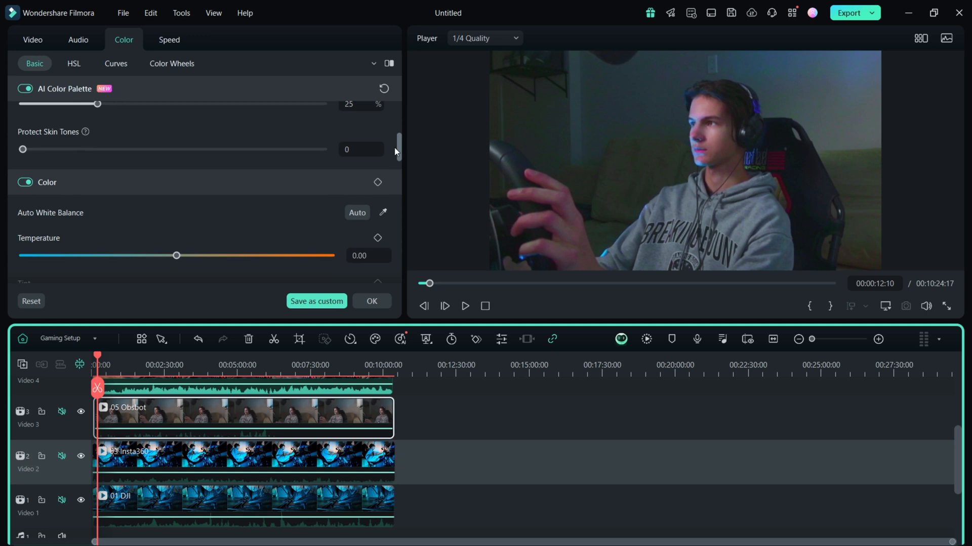
scroll(down, 3)
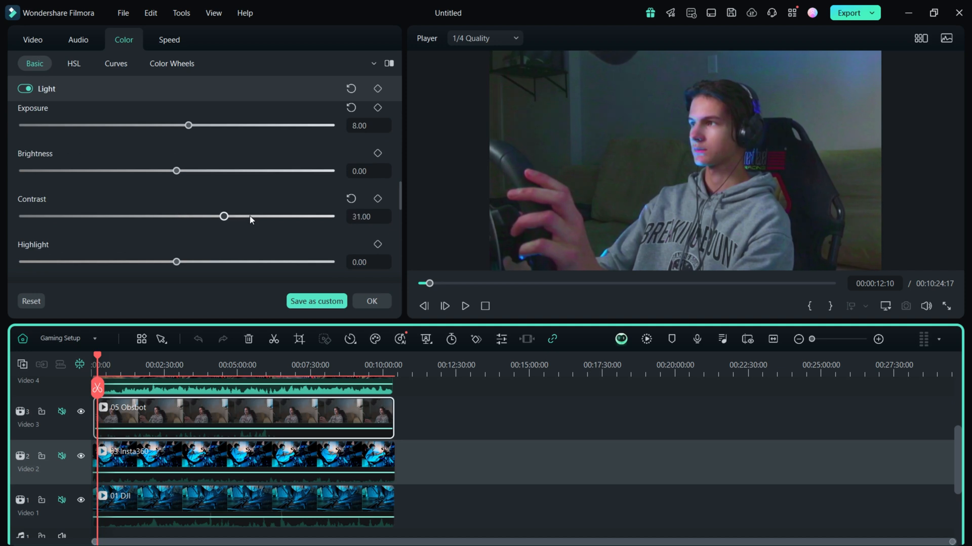
drag(223, 216, 282, 216)
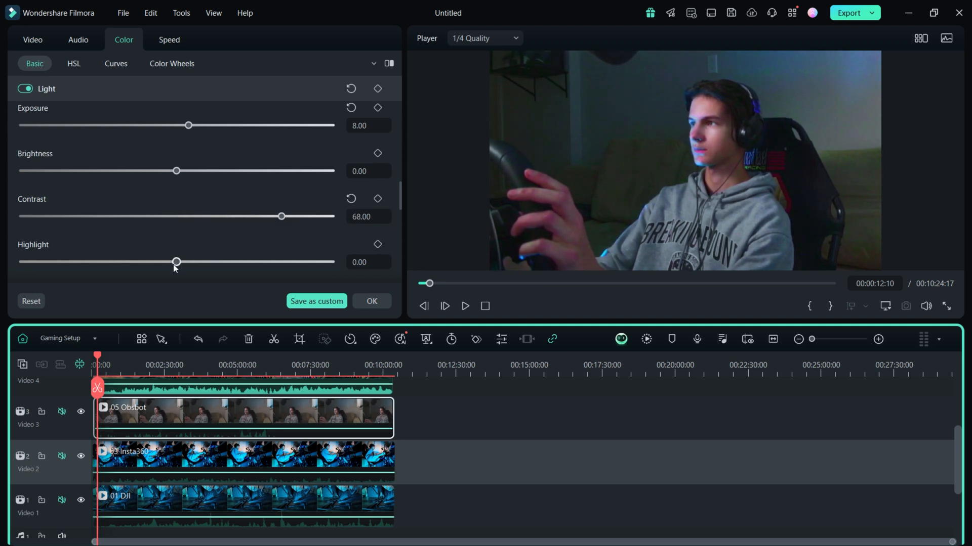
drag(176, 261, 194, 261)
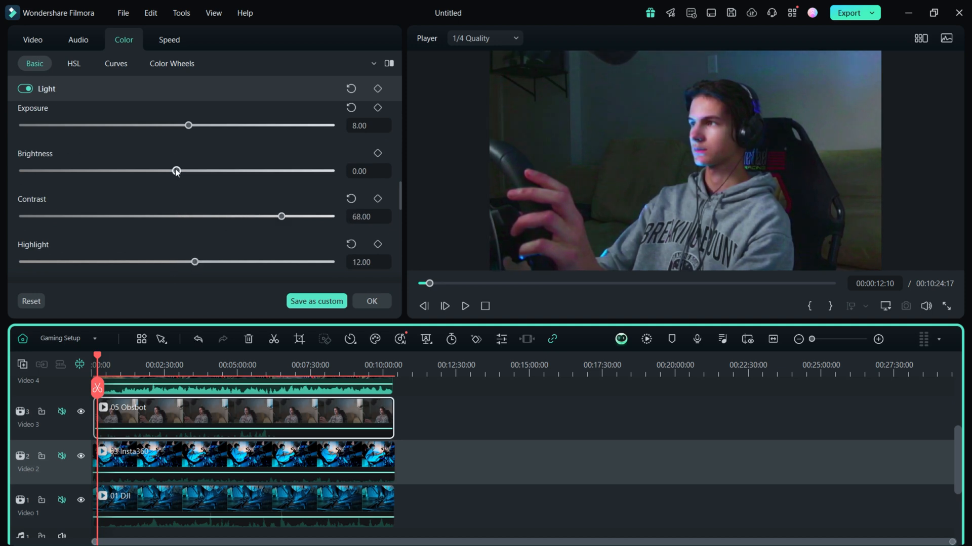
drag(176, 171, 165, 171)
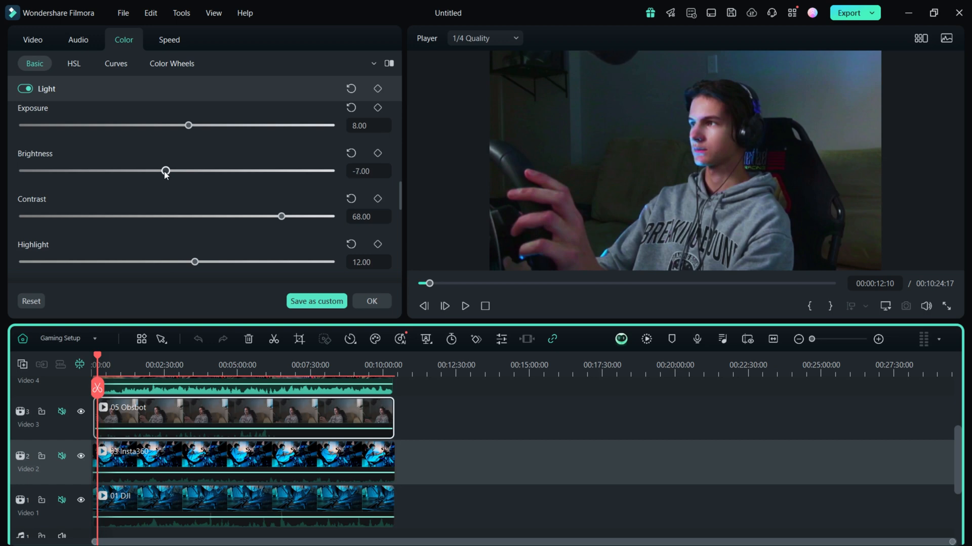
drag(165, 170, 166, 170)
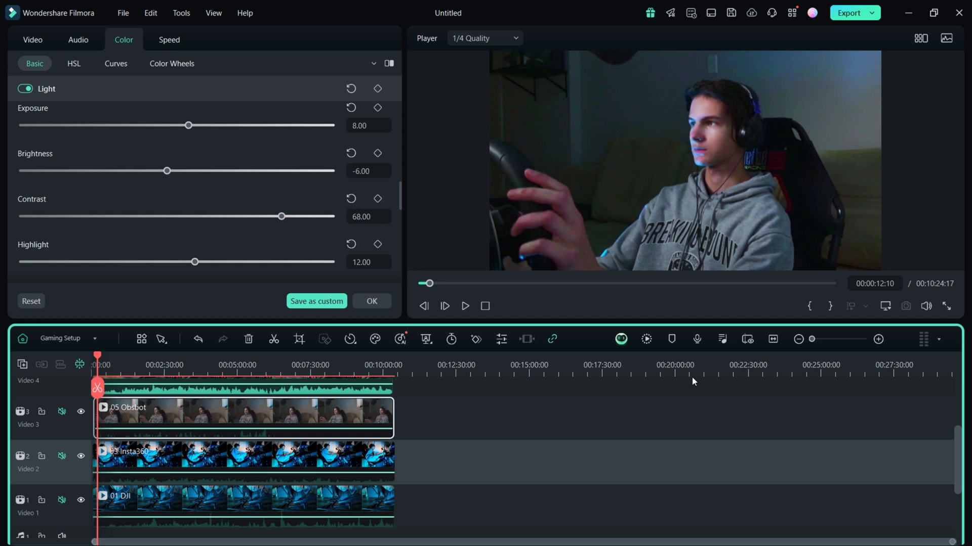
Give the 05 Obsbot clip a vignette with amount -26, roundness 100 and feather 100
scroll(down, 3)
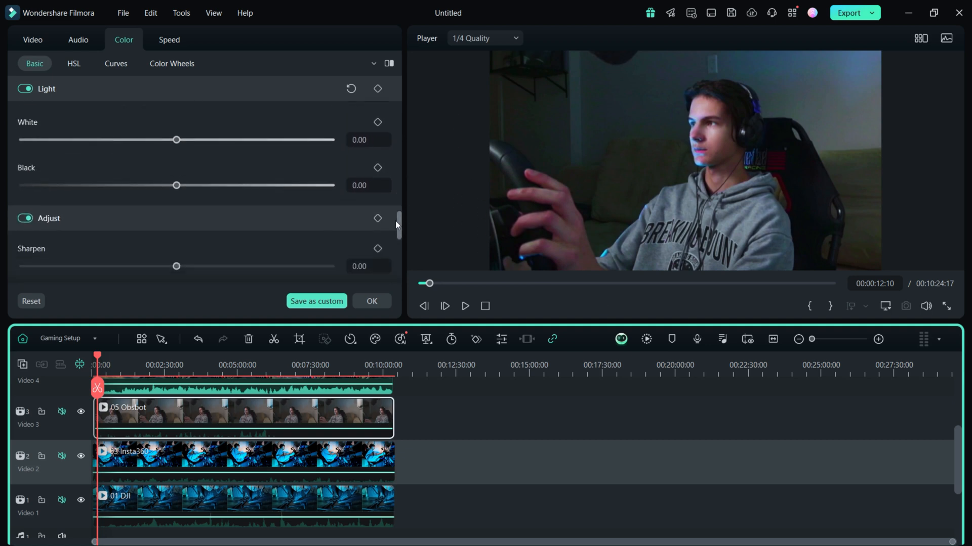
scroll(down, 3)
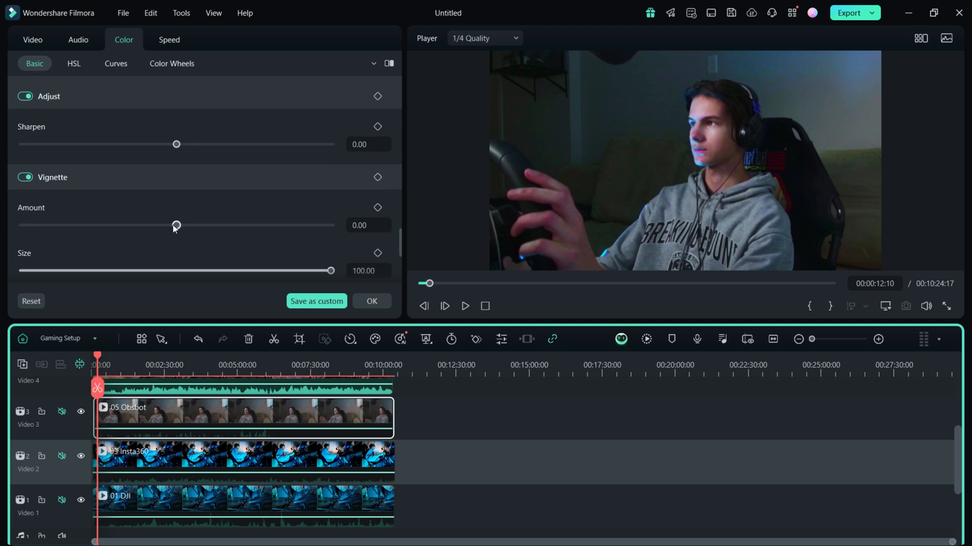
drag(176, 224, 22, 225)
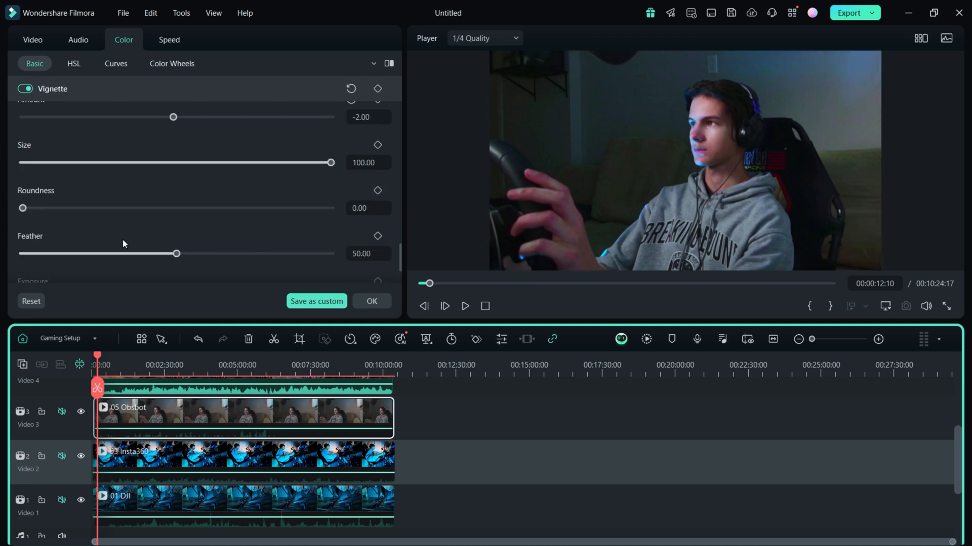
drag(22, 207, 145, 207)
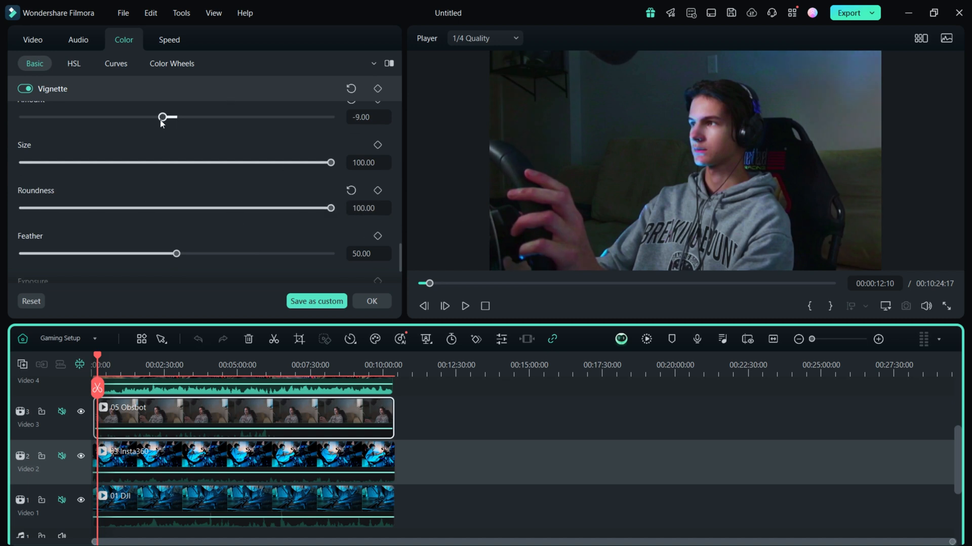
drag(176, 253, 315, 253)
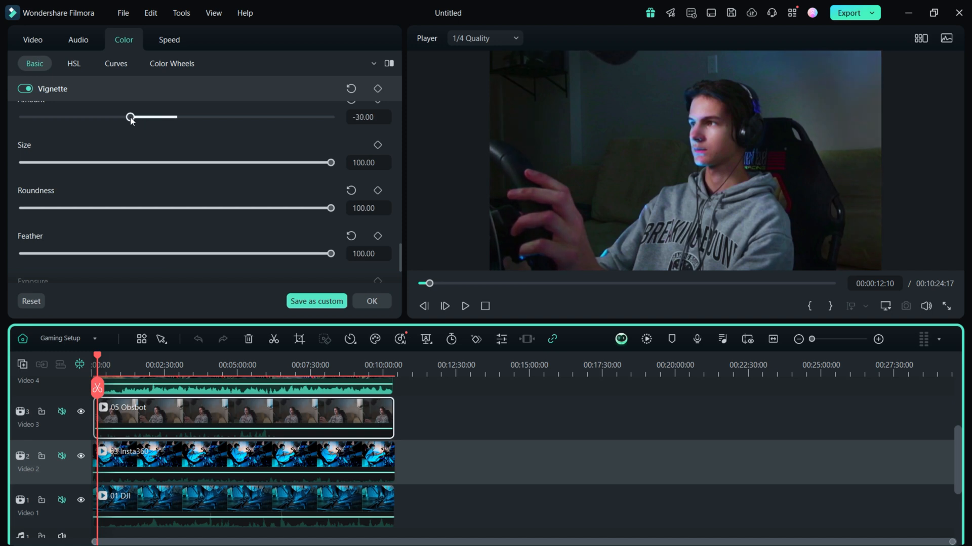
drag(130, 117, 136, 117)
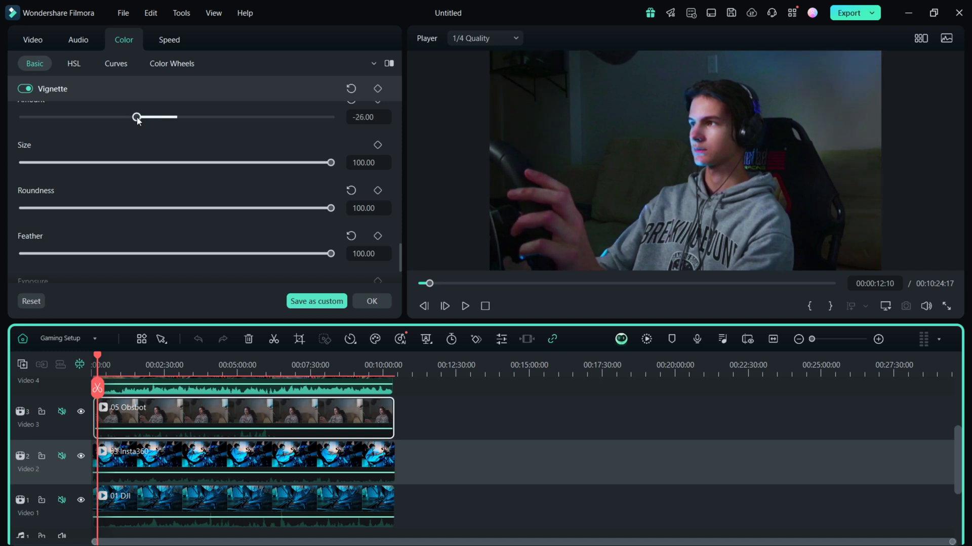
scroll(down, 3)
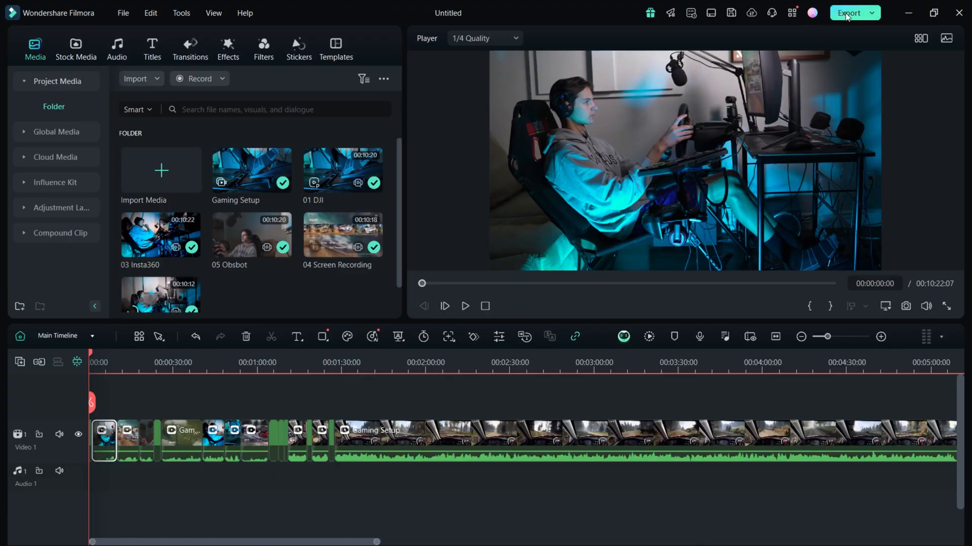
Export My Video.mp4 at 3840x2160 Higher quality with a 60s YouTube Shorts auto highlight
click(849, 13)
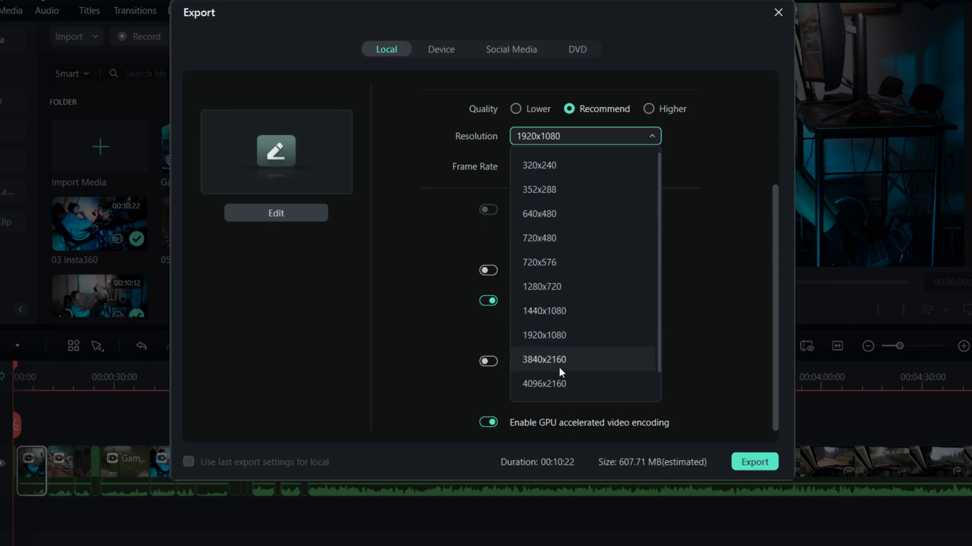
click(543, 359)
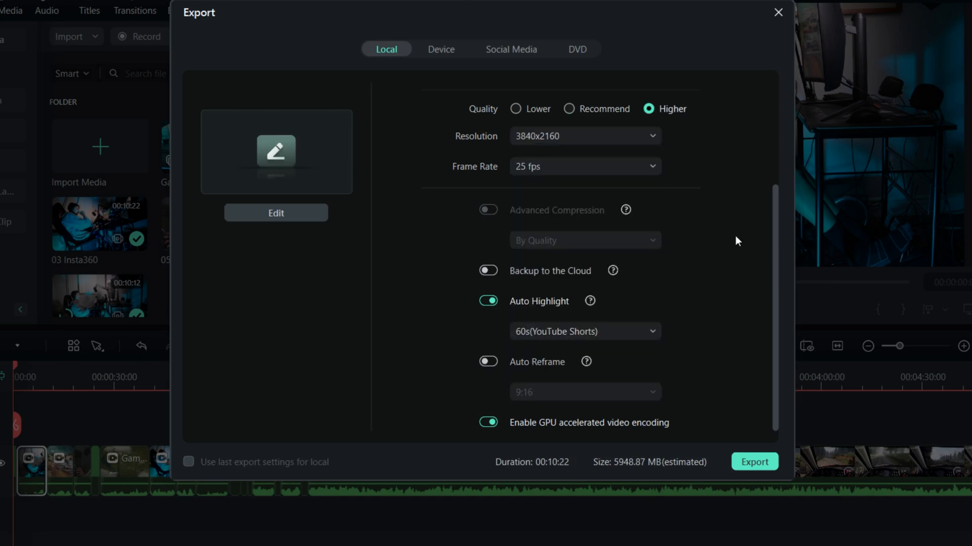
mouse_move(471, 285)
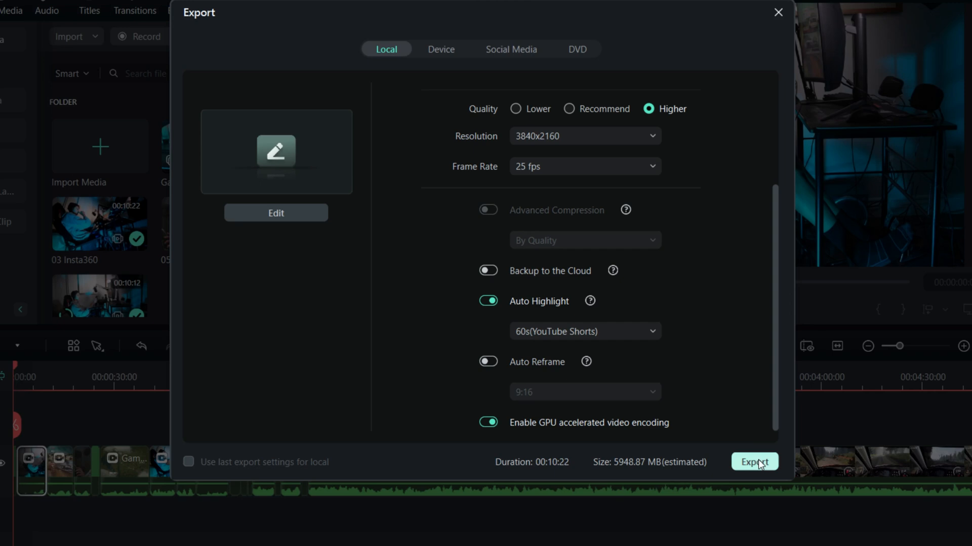
click(754, 462)
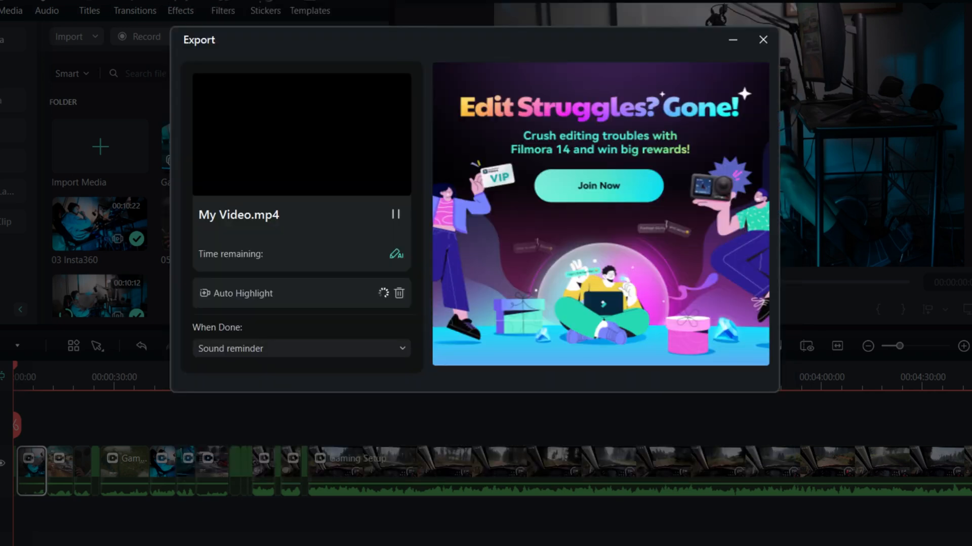